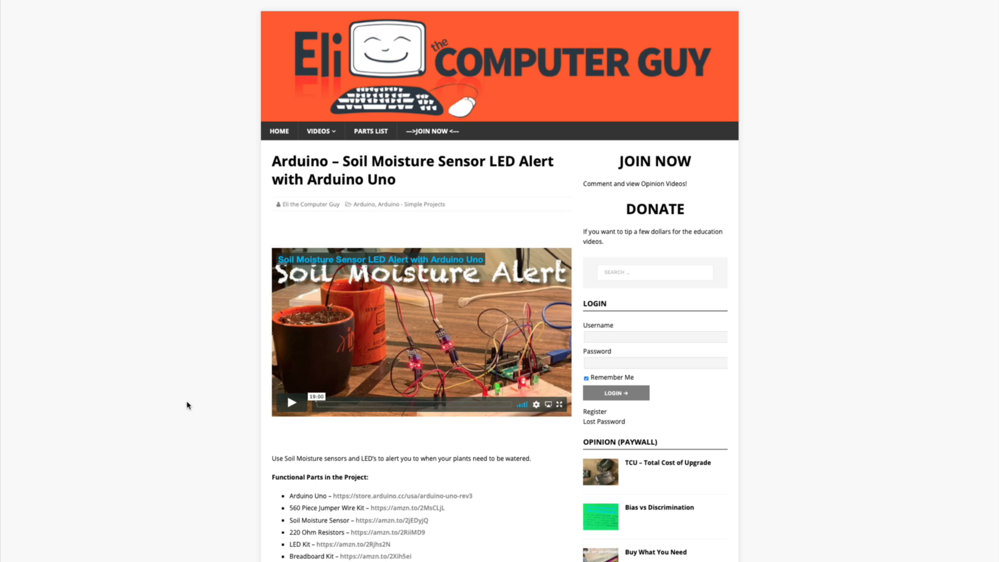
Step: Scroll through the page and bring the link.html source window to the front
{"action": "scroll", "scroll_direction": "down", "scroll_amount": 3}
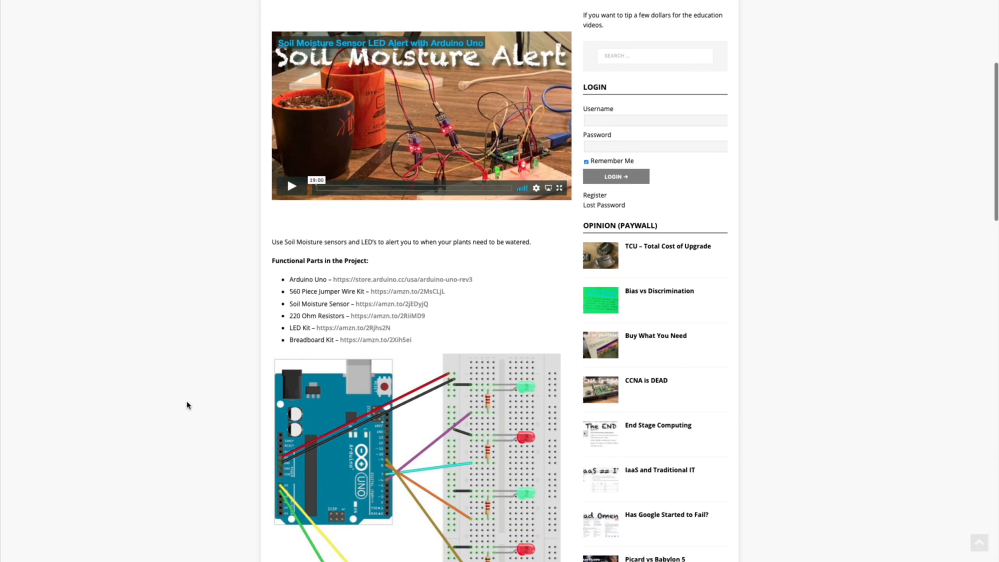
{"action": "scroll", "scroll_direction": "down", "scroll_amount": 3}
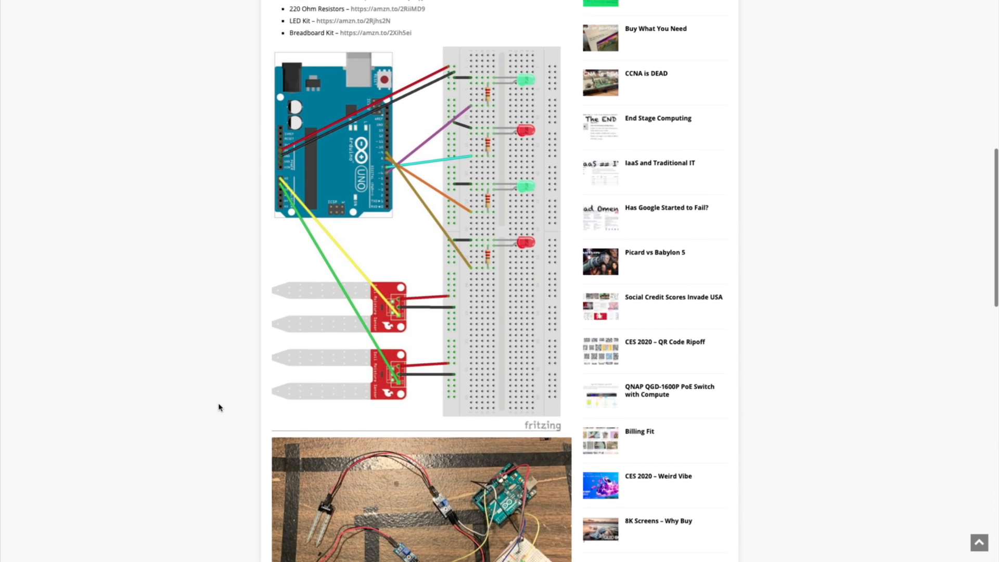
{"action": "scroll", "scroll_direction": "down", "scroll_amount": 3}
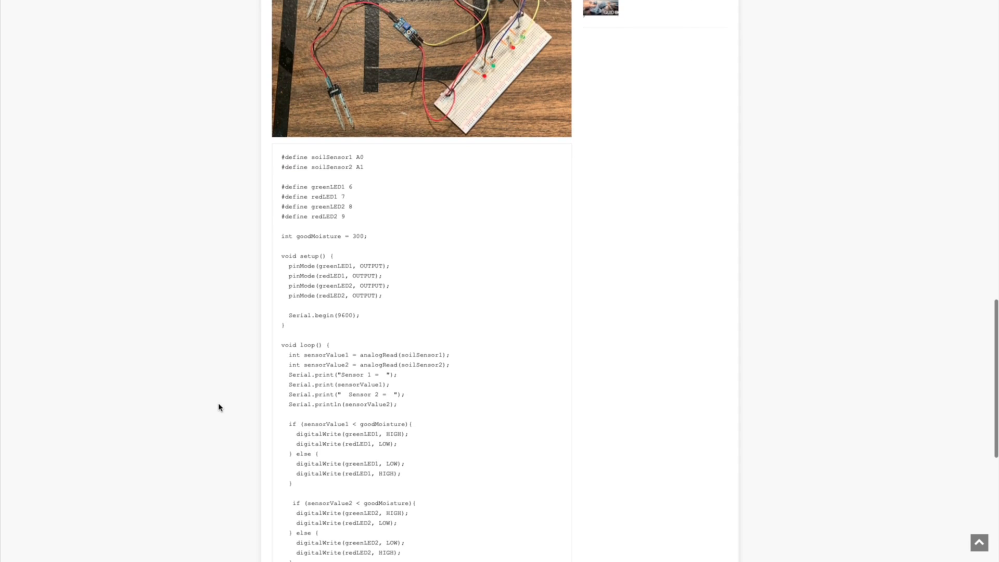
{"action": "scroll", "scroll_direction": "down", "scroll_amount": 3}
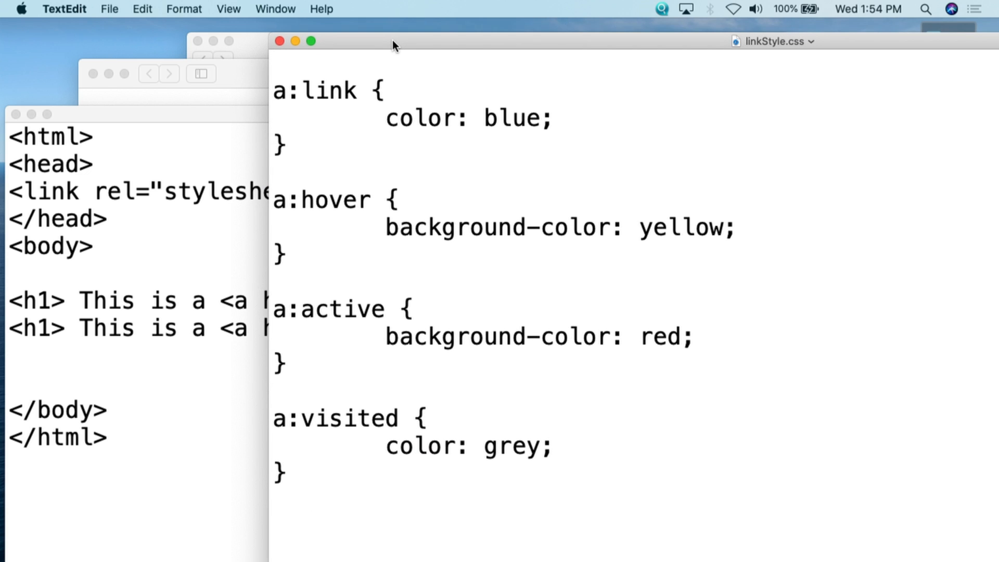
{"action": "left_click", "coordinate": [288, 418]}
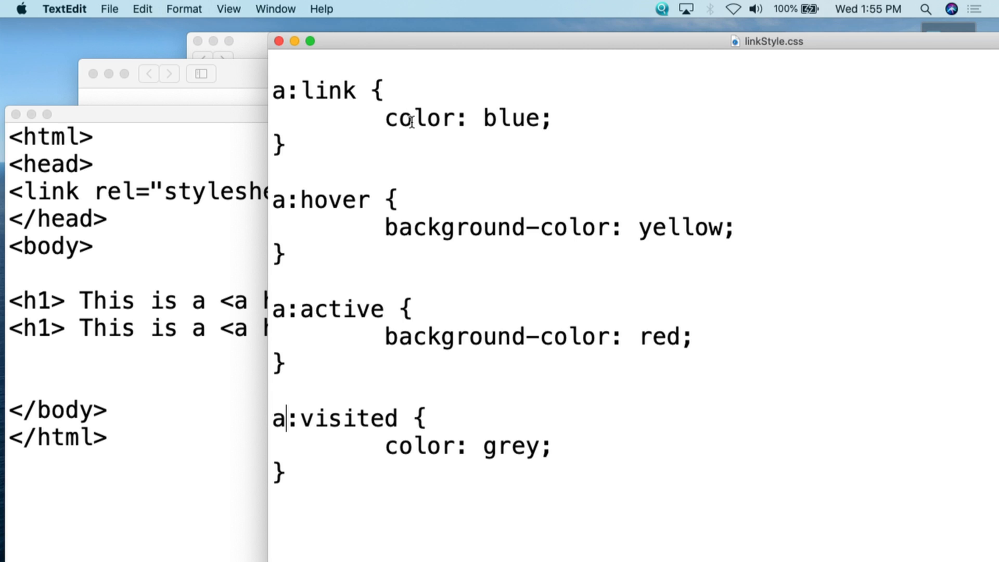
{"action": "mouse_move", "coordinate": [432, 183]}
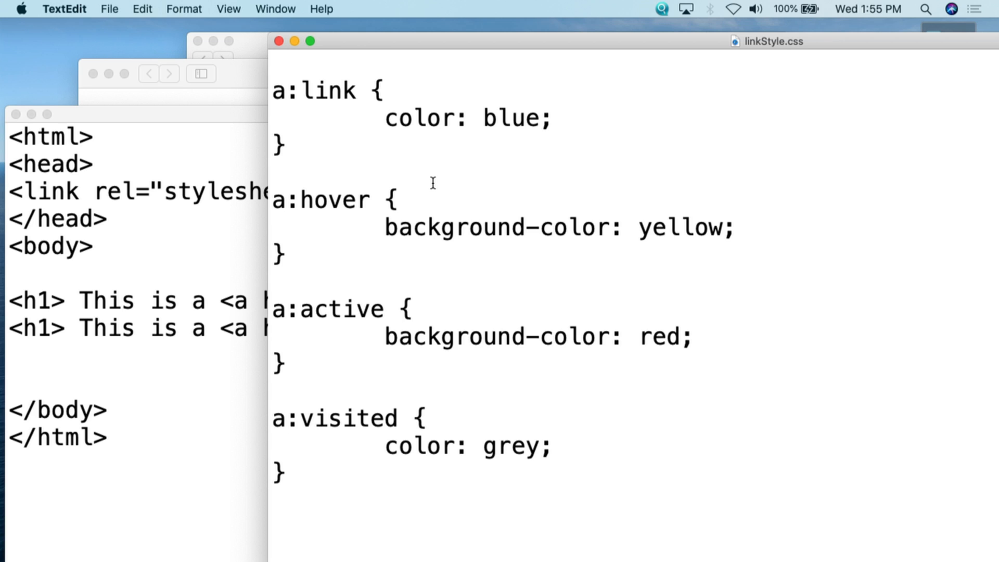
{"action": "left_click", "coordinate": [285, 419]}
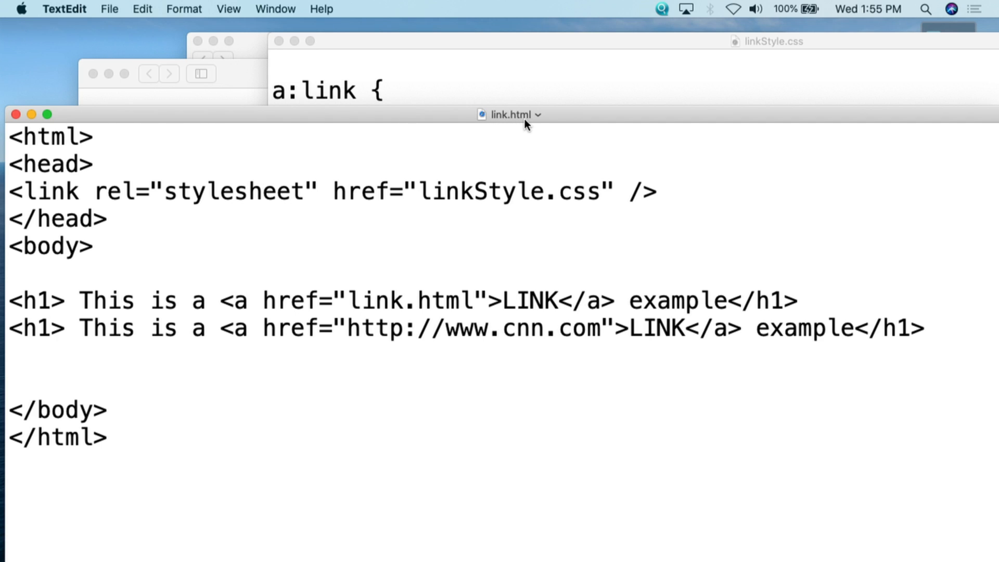
{"action": "mouse_move", "coordinate": [513, 124]}
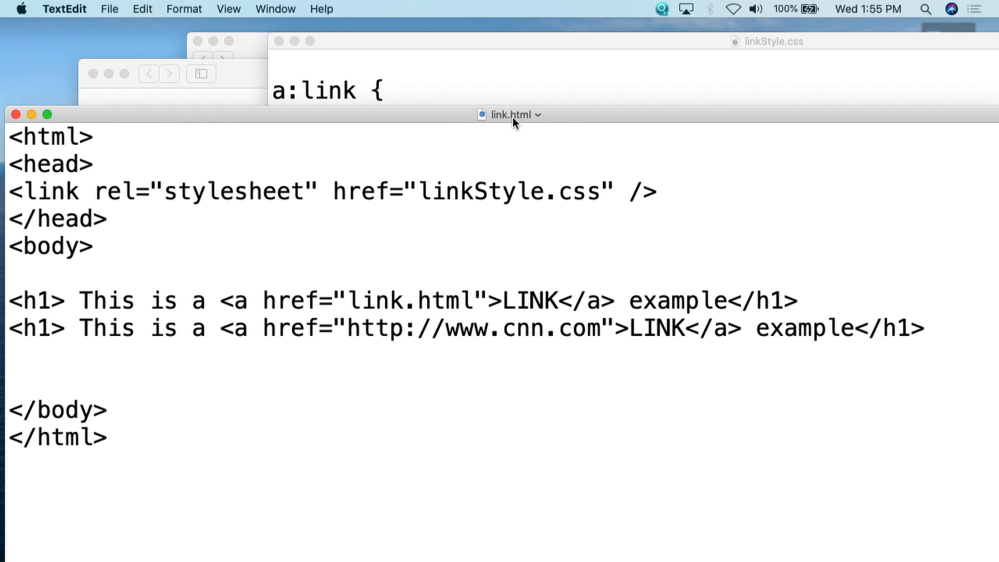
Step: Preview the two LINK headings in Safari, then clear the selection on the first heading
{"action": "left_click", "coordinate": [52, 328]}
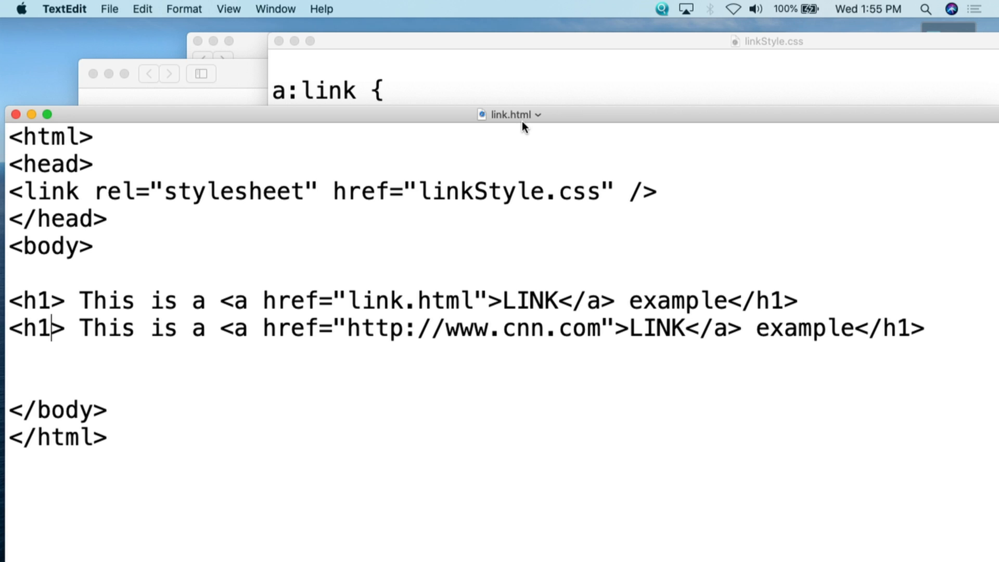
{"action": "double_click", "coordinate": [510, 191]}
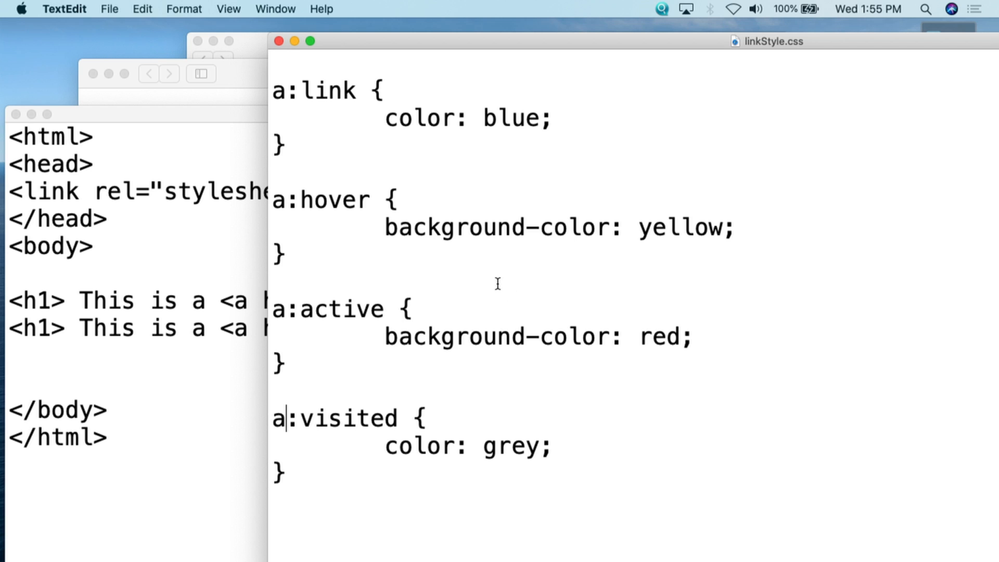
{"action": "mouse_move", "coordinate": [263, 106]}
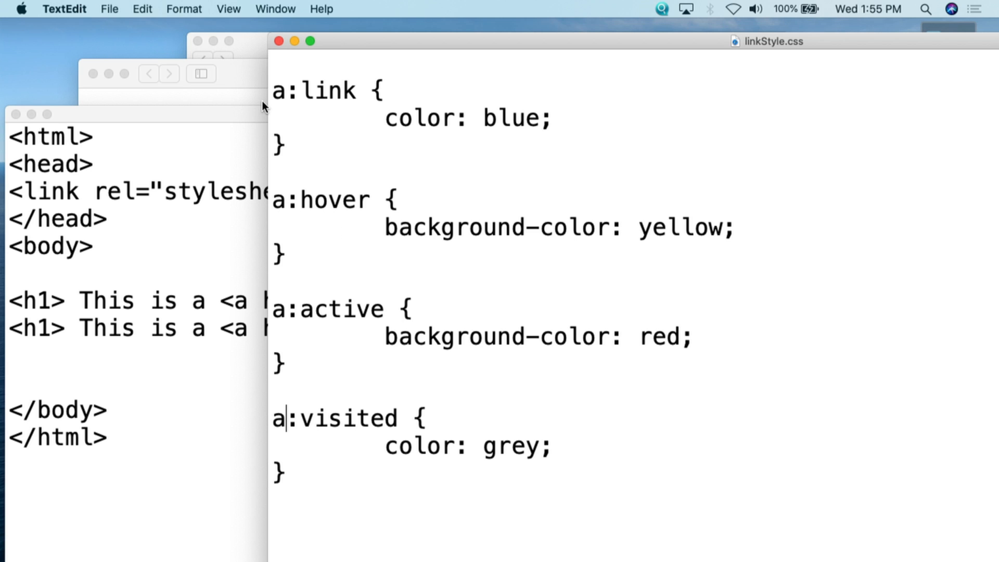
{"action": "mouse_move", "coordinate": [262, 192]}
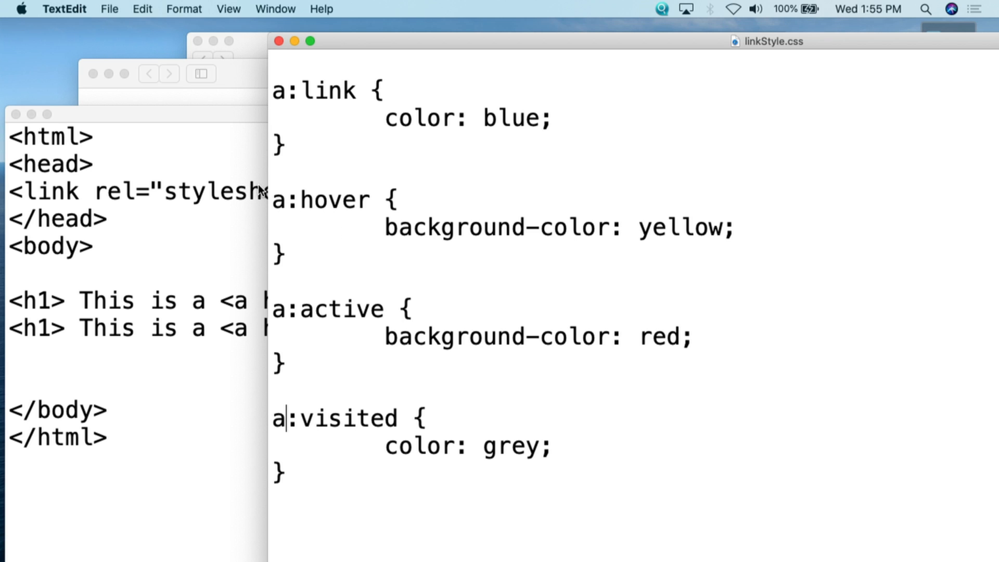
{"action": "mouse_move", "coordinate": [252, 80]}
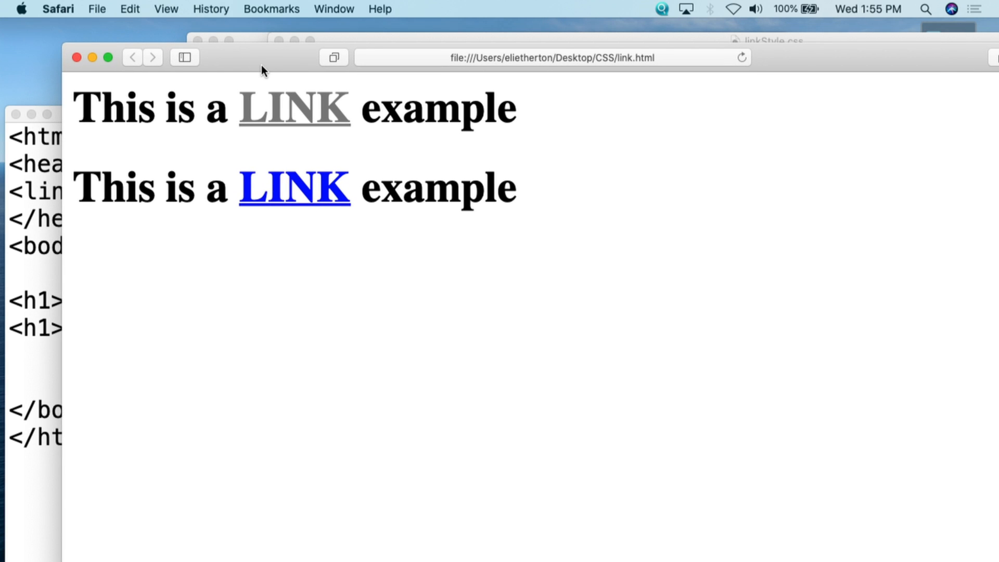
{"action": "mouse_move", "coordinate": [201, 87]}
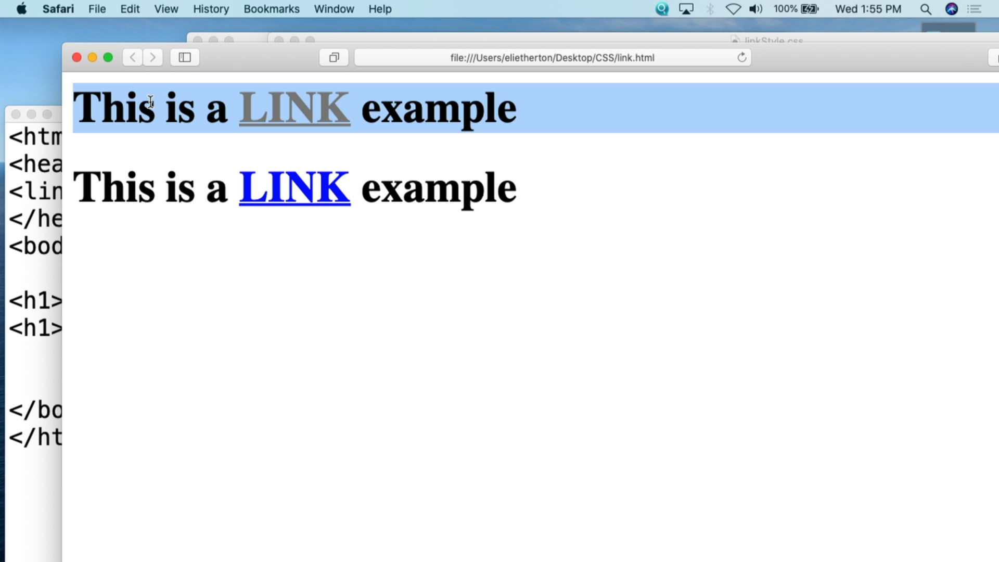
{"action": "mouse_move", "coordinate": [135, 109]}
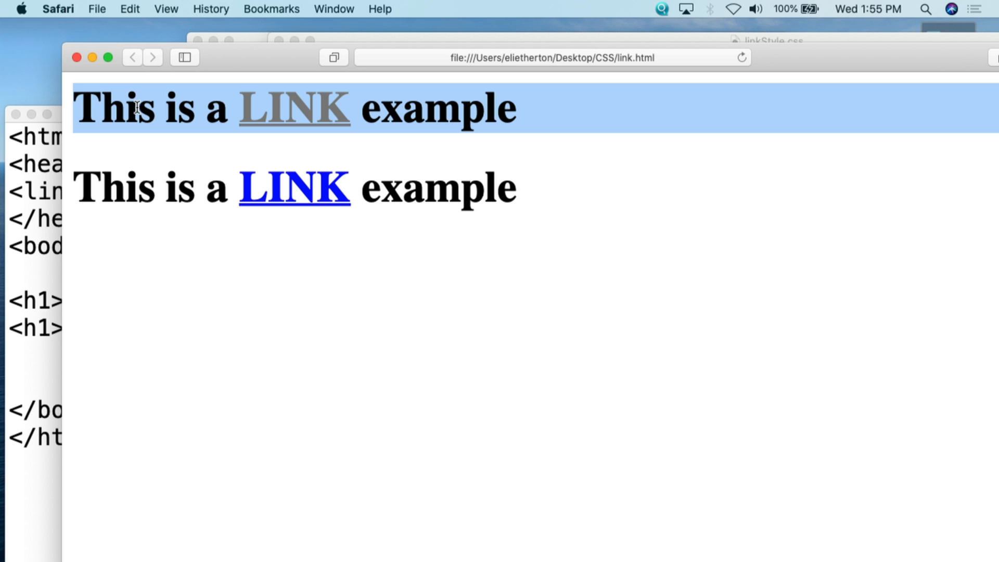
{"action": "left_click", "coordinate": [216, 109]}
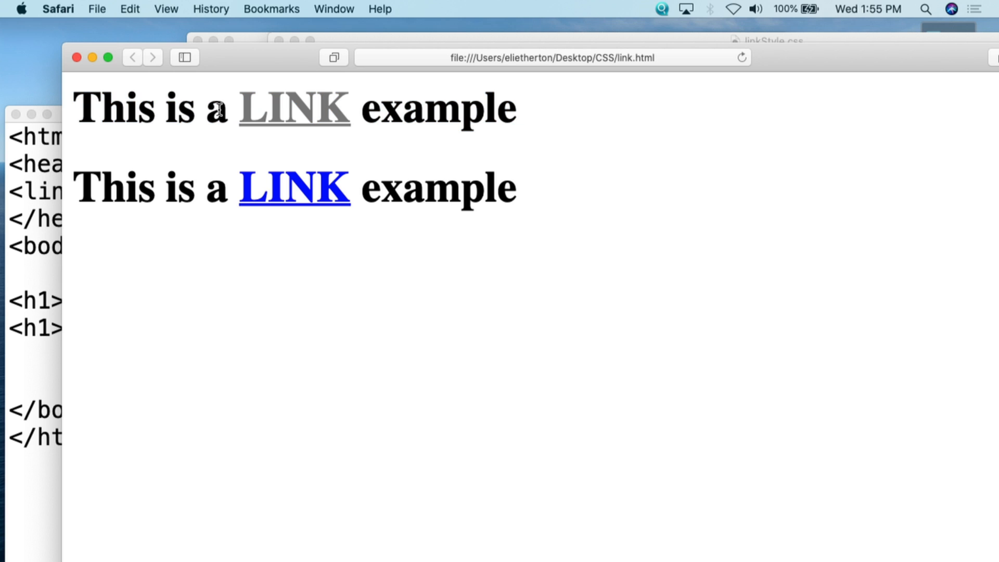
{"action": "mouse_move", "coordinate": [294, 108]}
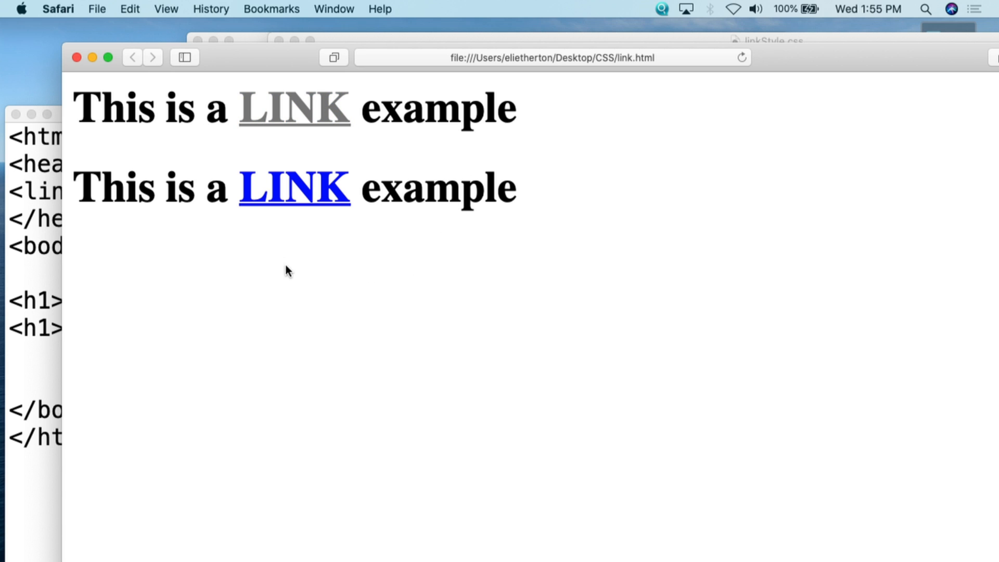
{"action": "mouse_move", "coordinate": [321, 236]}
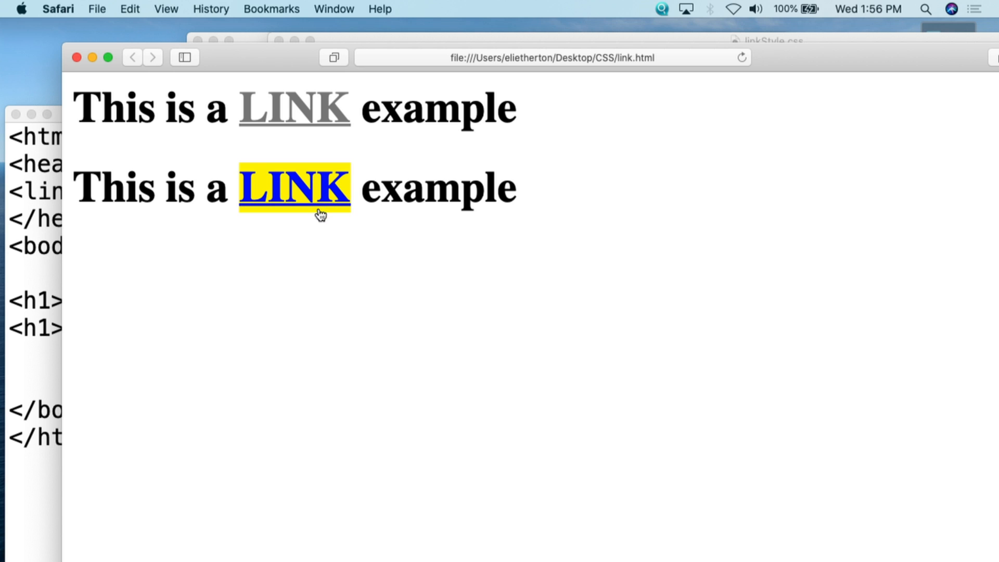
{"action": "mouse_move", "coordinate": [321, 238]}
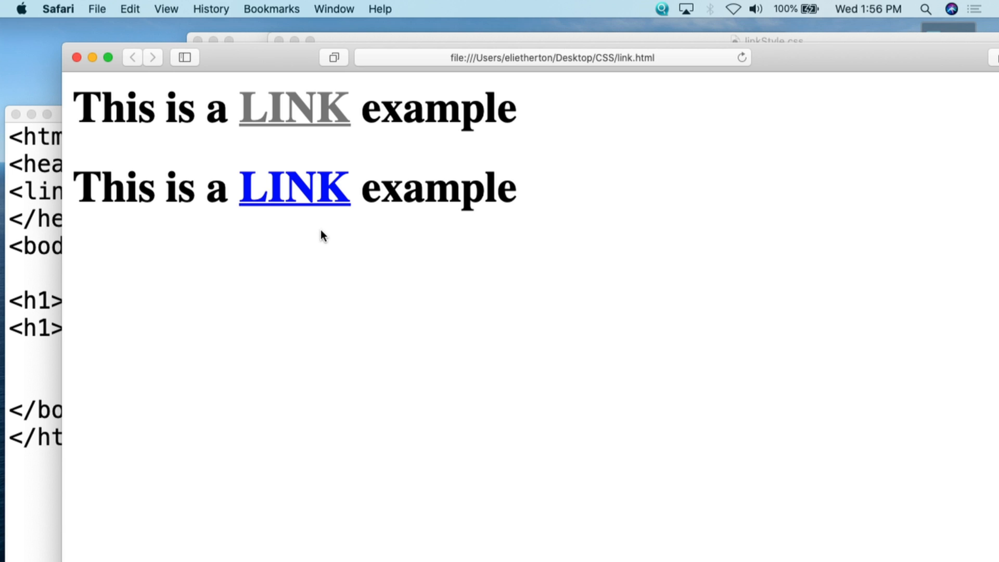
{"action": "mouse_move", "coordinate": [318, 248]}
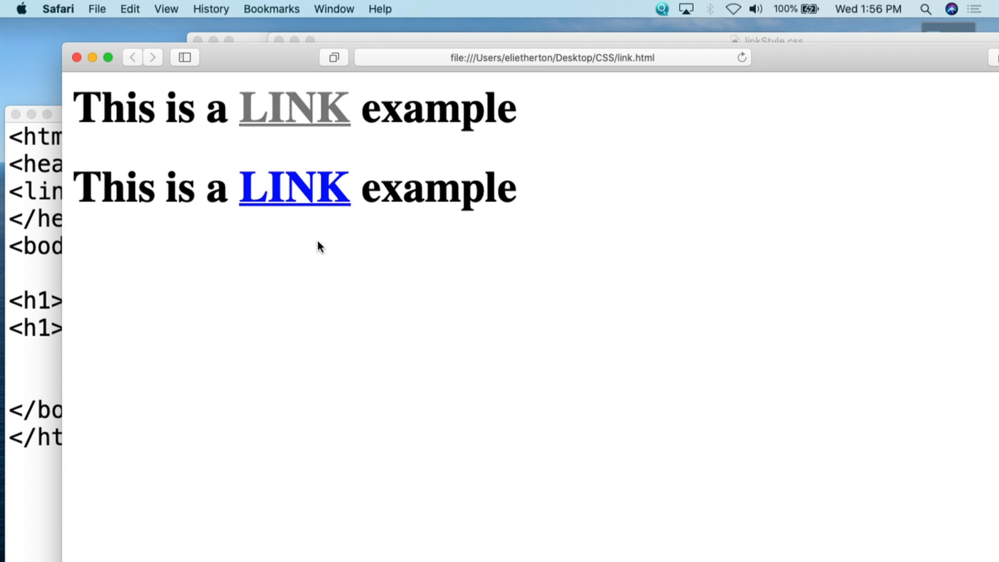
{"action": "mouse_move", "coordinate": [408, 183]}
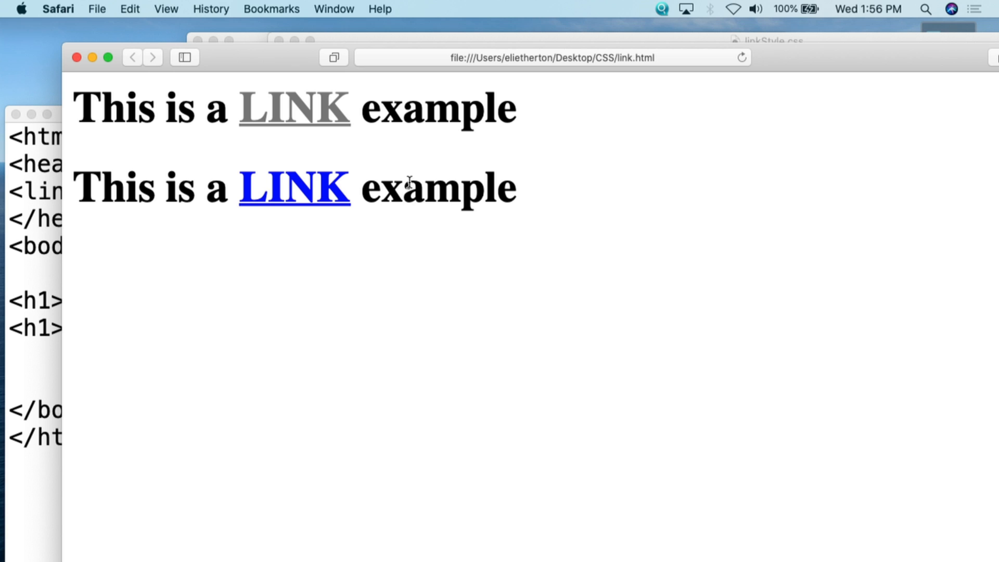
{"action": "mouse_move", "coordinate": [376, 143]}
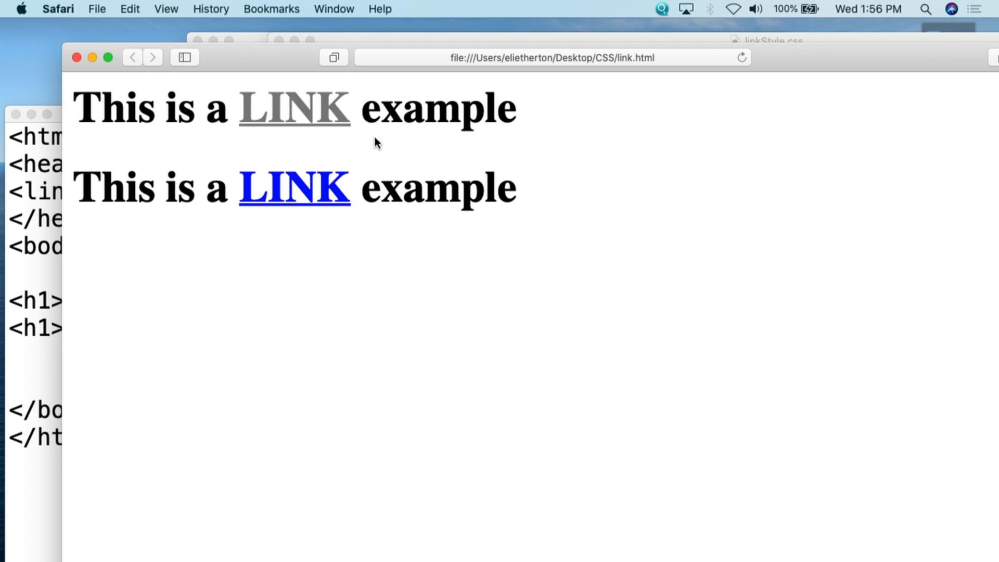
{"action": "mouse_move", "coordinate": [401, 160]}
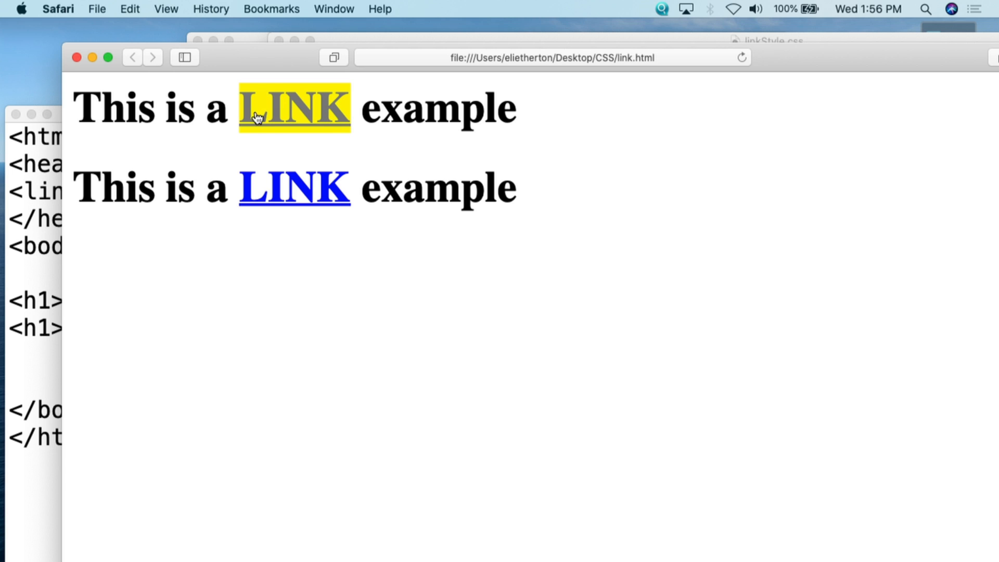
{"action": "mouse_move", "coordinate": [324, 120]}
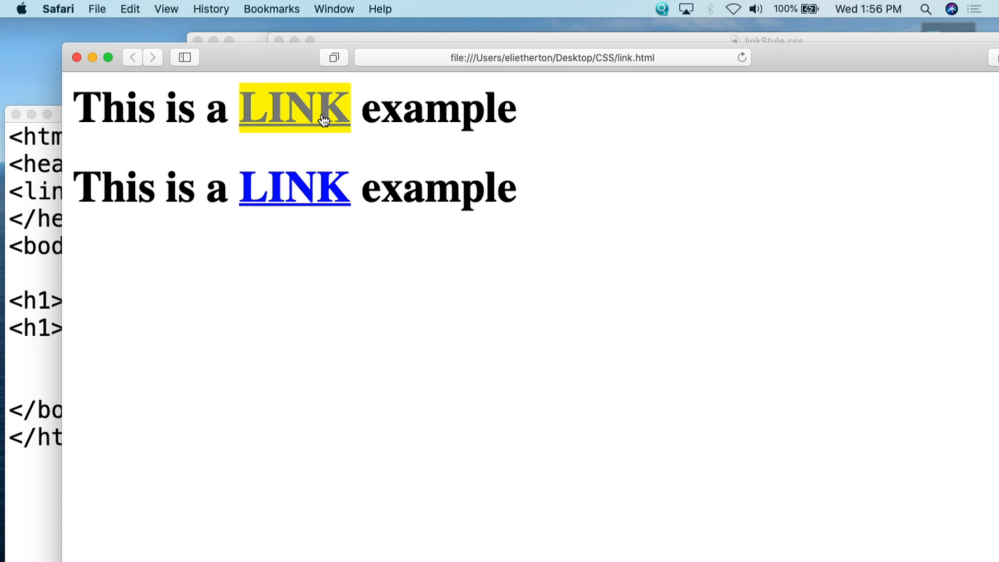
{"action": "mouse_move", "coordinate": [340, 118]}
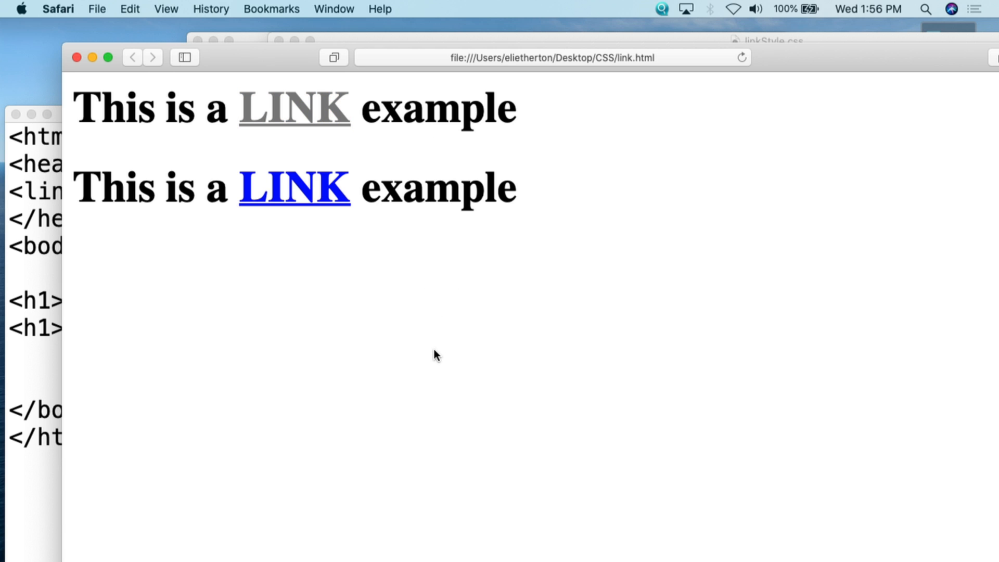
{"action": "mouse_move", "coordinate": [584, 294]}
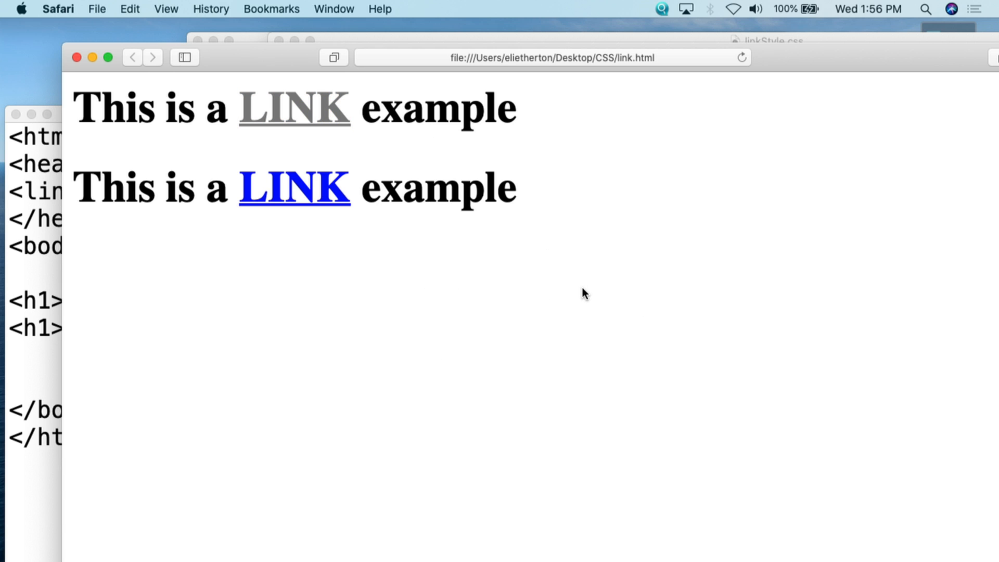
{"action": "mouse_move", "coordinate": [321, 122]}
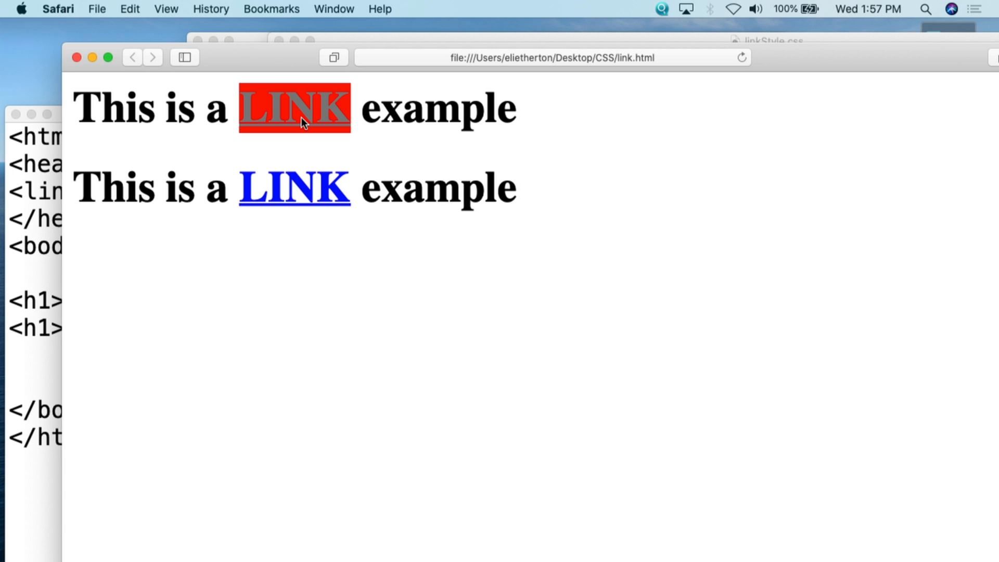
{"action": "mouse_move", "coordinate": [336, 124]}
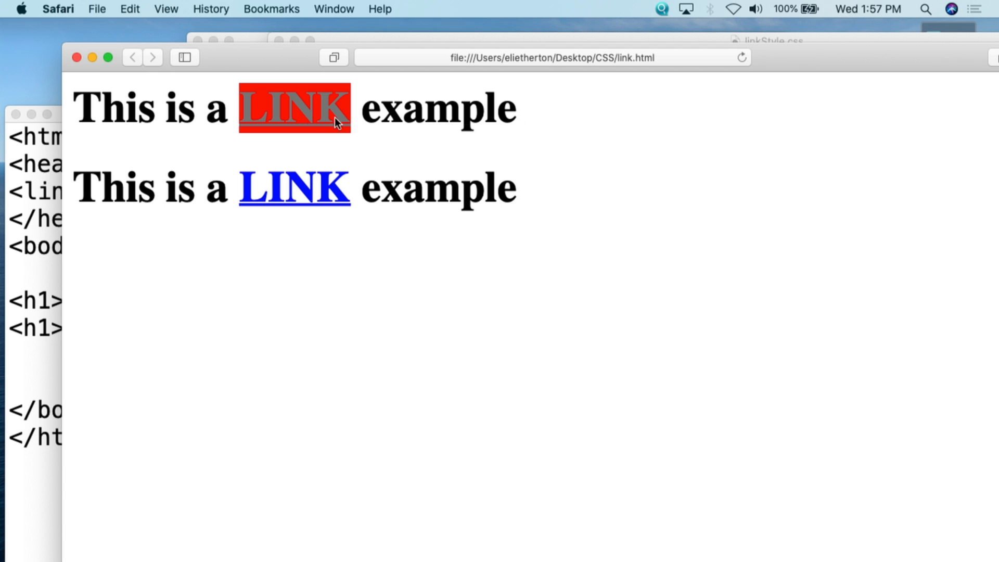
{"action": "mouse_move", "coordinate": [426, 135]}
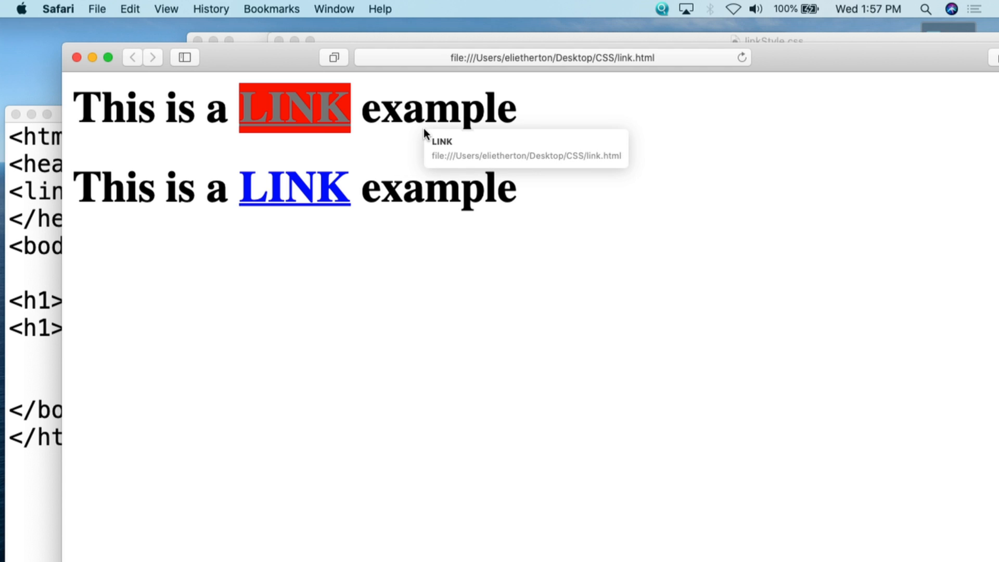
{"action": "mouse_move", "coordinate": [425, 129]}
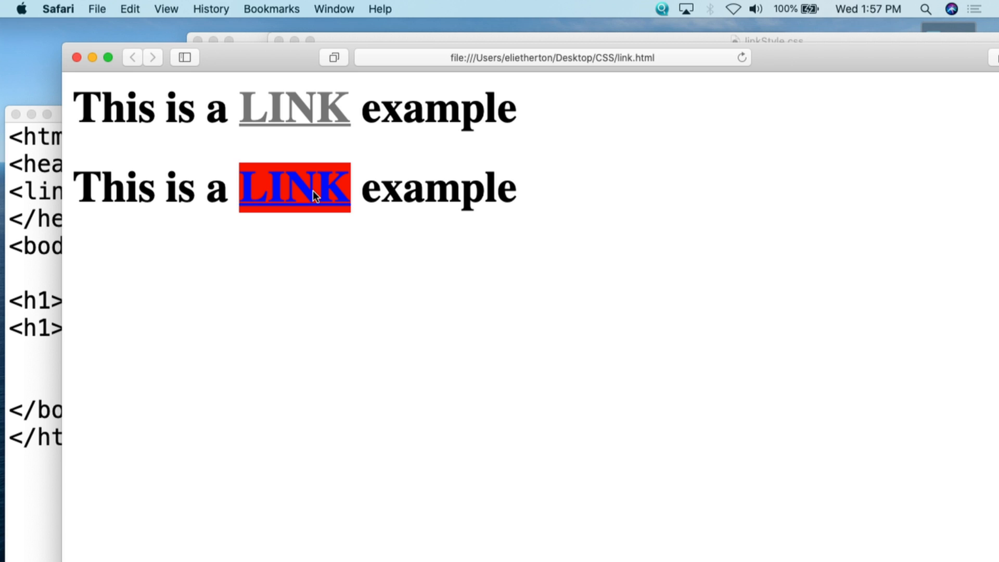
{"action": "mouse_move", "coordinate": [466, 354]}
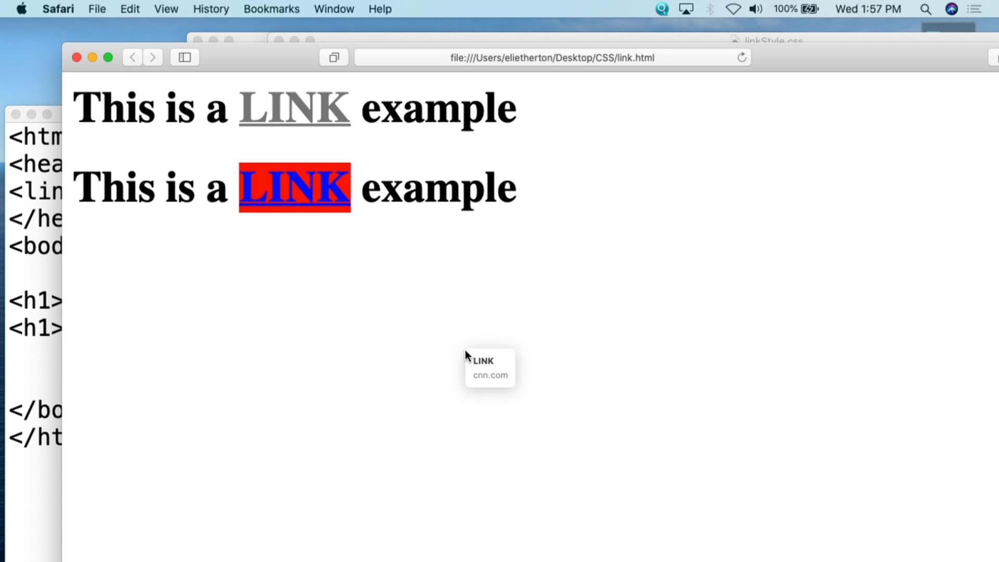
{"action": "mouse_move", "coordinate": [472, 363]}
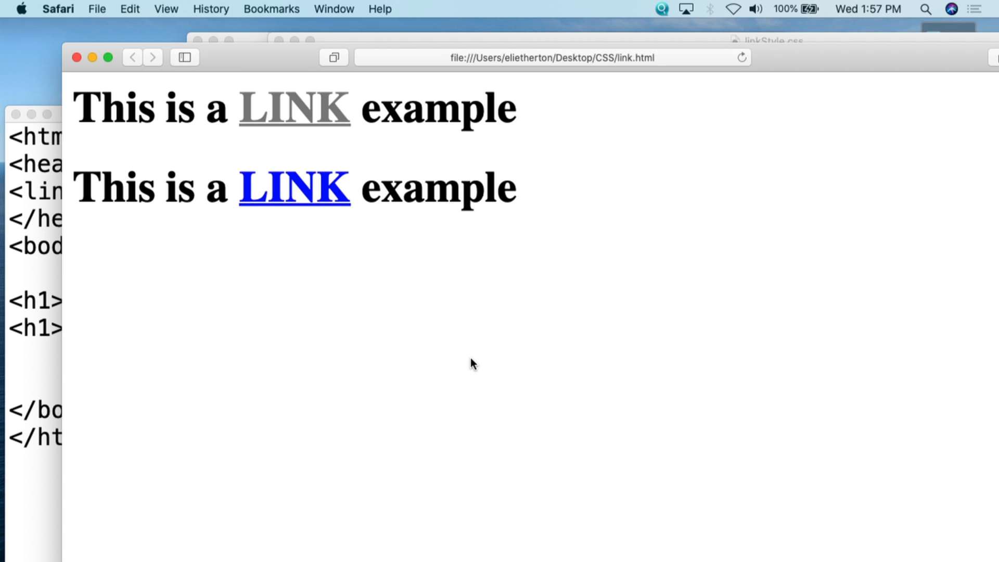
{"action": "mouse_move", "coordinate": [420, 347]}
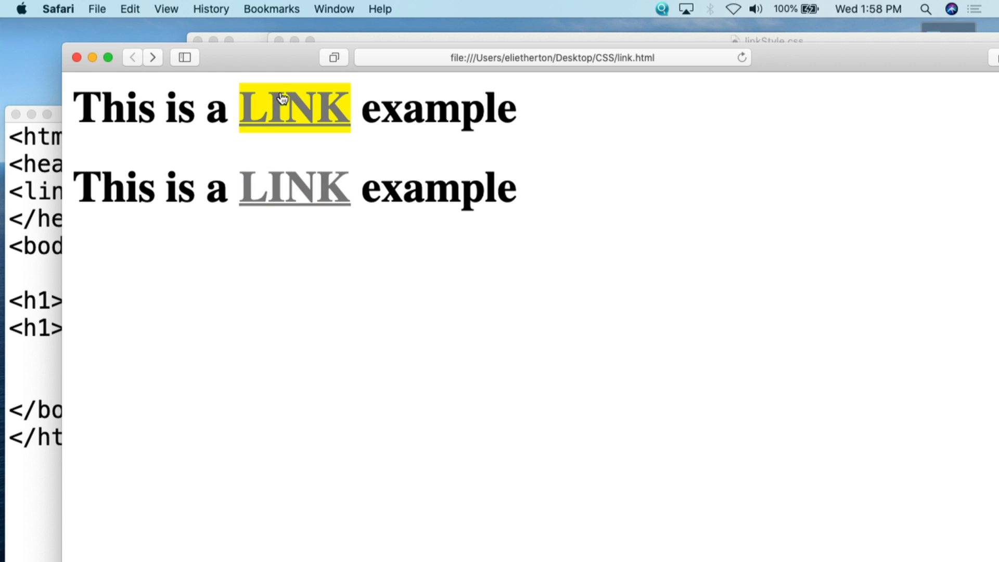
{"action": "mouse_move", "coordinate": [279, 61]}
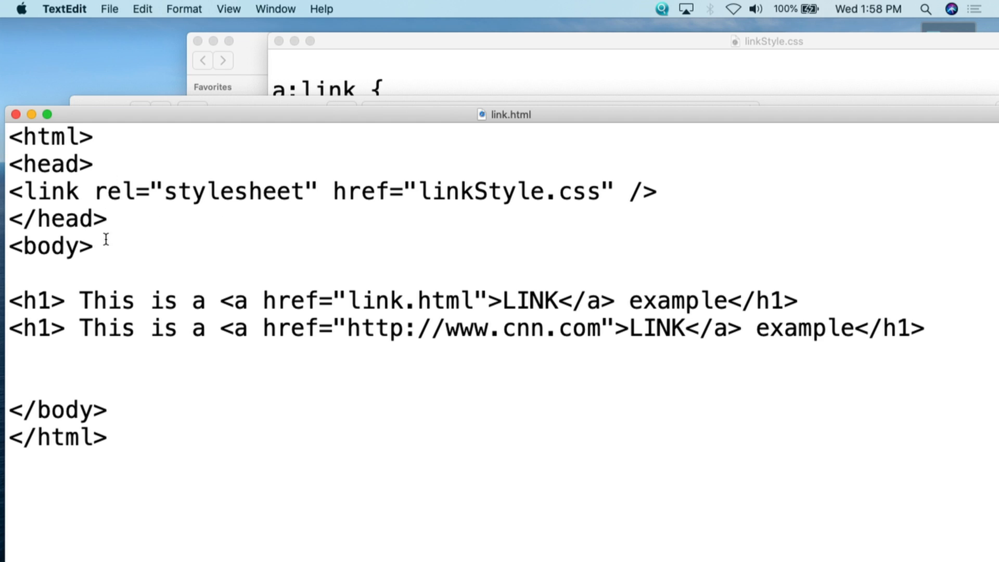
{"action": "left_click_drag", "start_coordinate": [8, 137], "coordinate": [107, 218]}
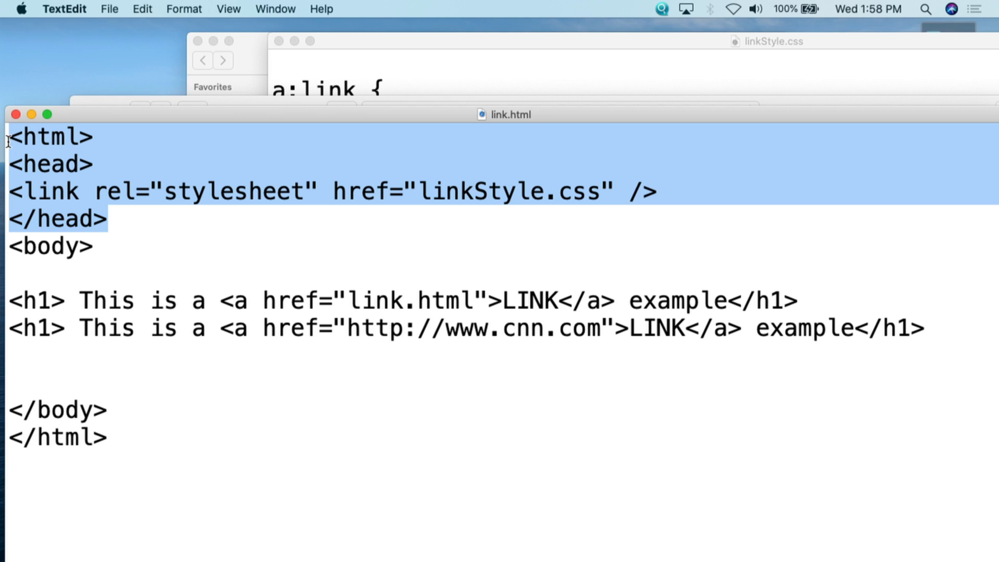
{"action": "left_click", "coordinate": [57, 191]}
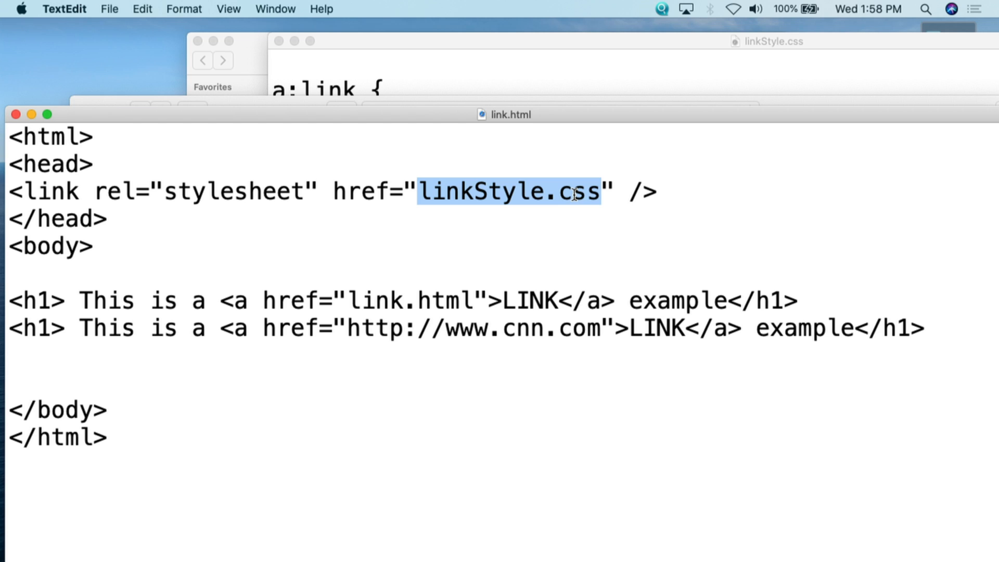
{"action": "double_click", "coordinate": [63, 219]}
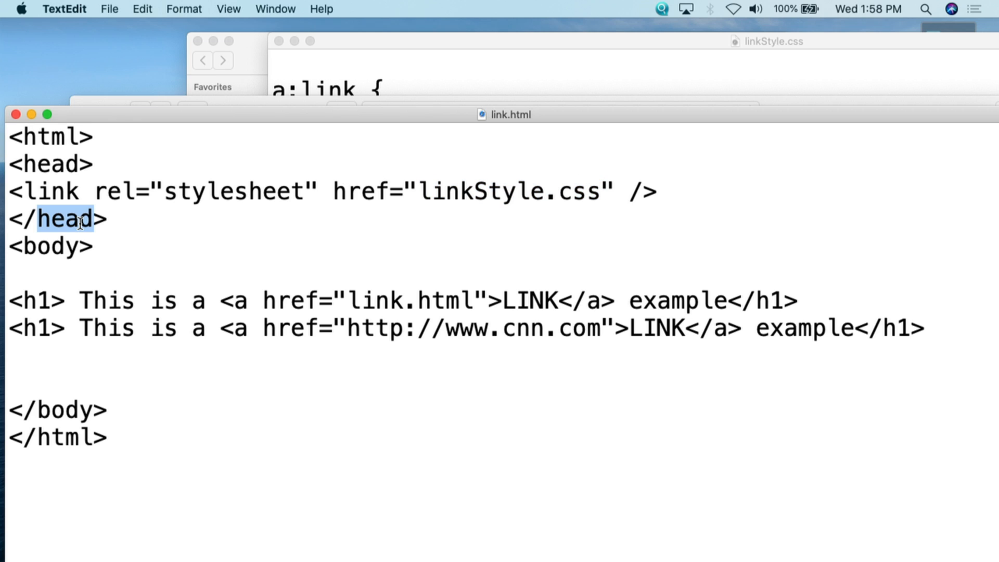
{"action": "double_click", "coordinate": [50, 247]}
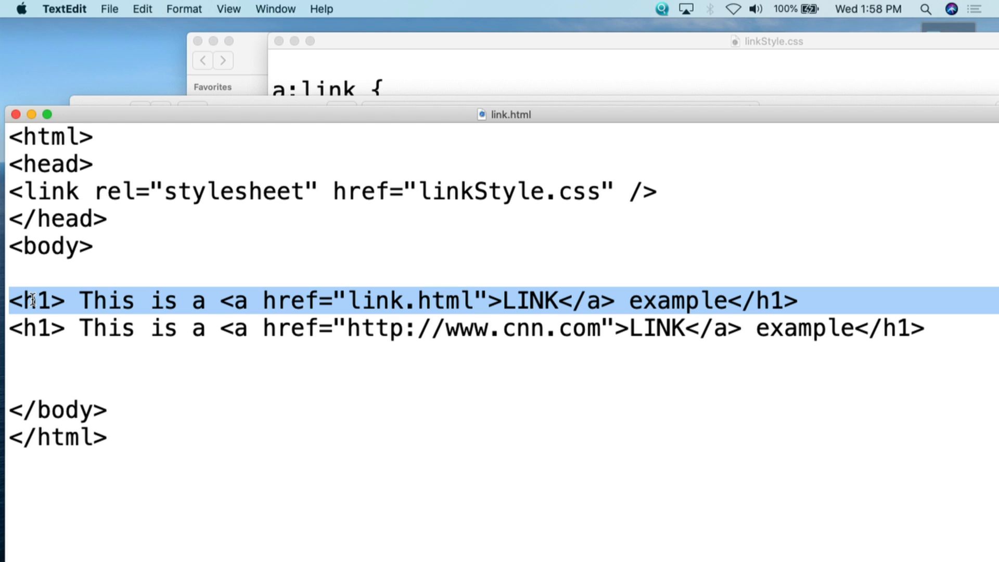
{"action": "double_click", "coordinate": [36, 328]}
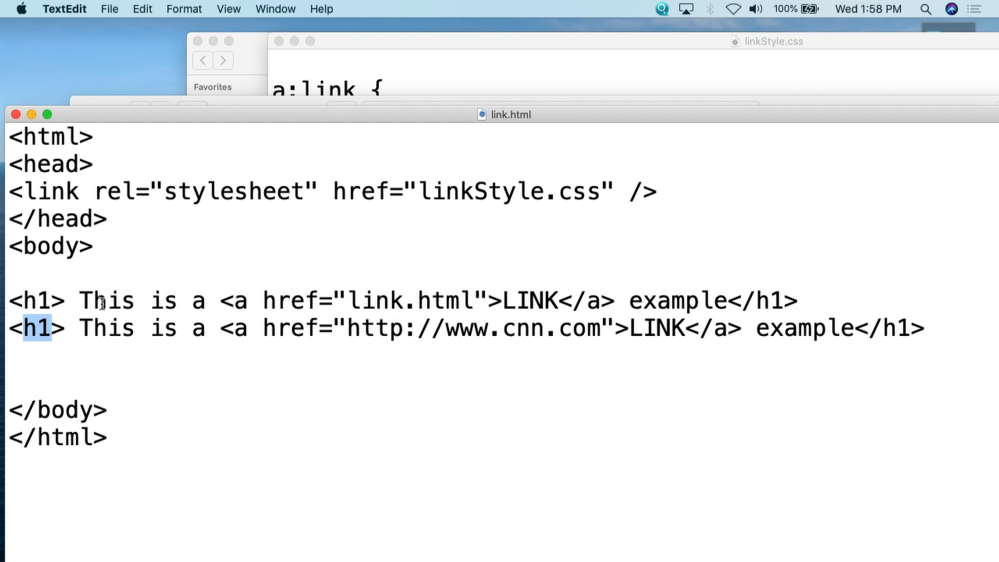
{"action": "left_click_drag", "start_coordinate": [80, 299], "coordinate": [192, 300]}
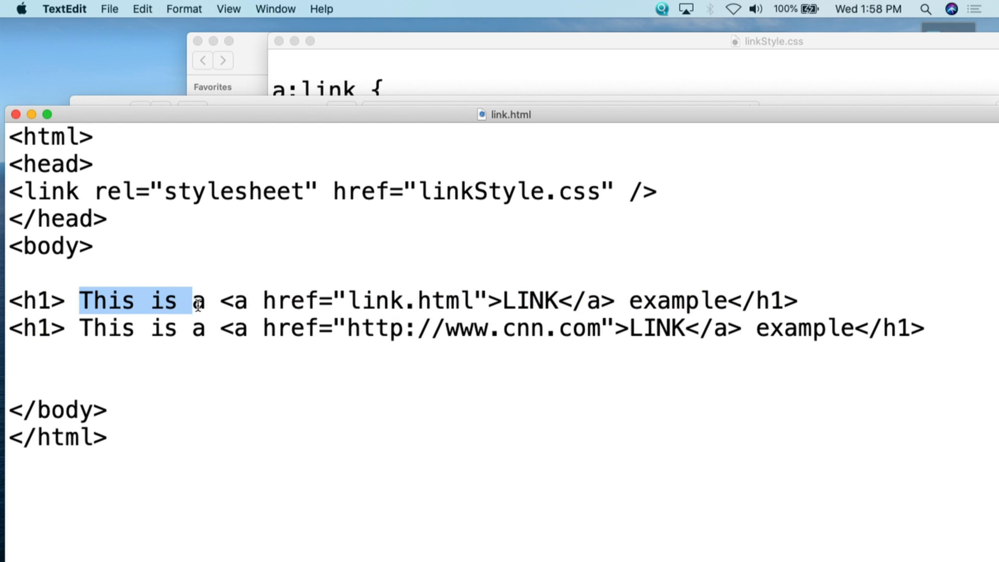
{"action": "left_click_drag", "start_coordinate": [231, 299], "coordinate": [318, 300]}
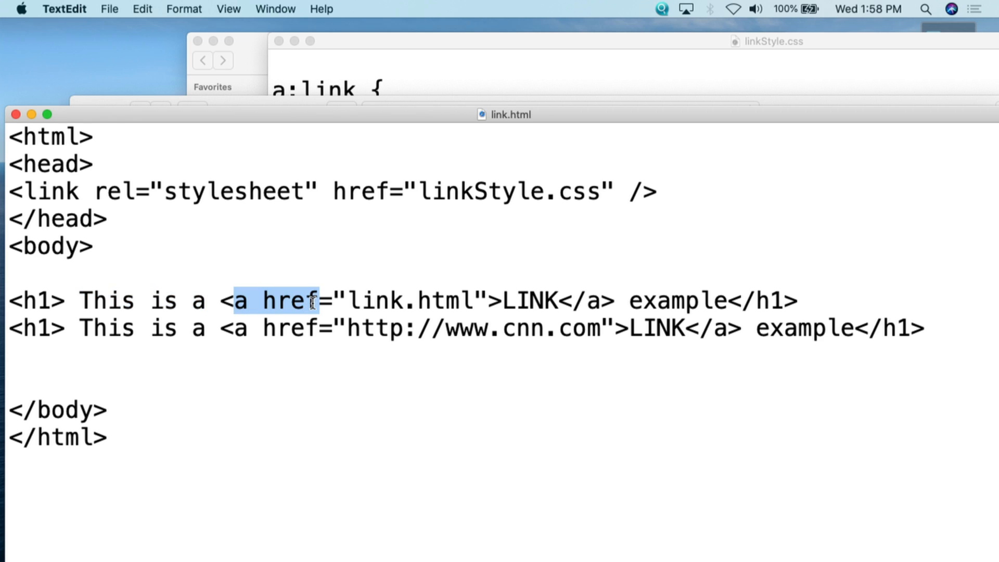
{"action": "left_click_drag", "start_coordinate": [312, 300], "coordinate": [500, 300]}
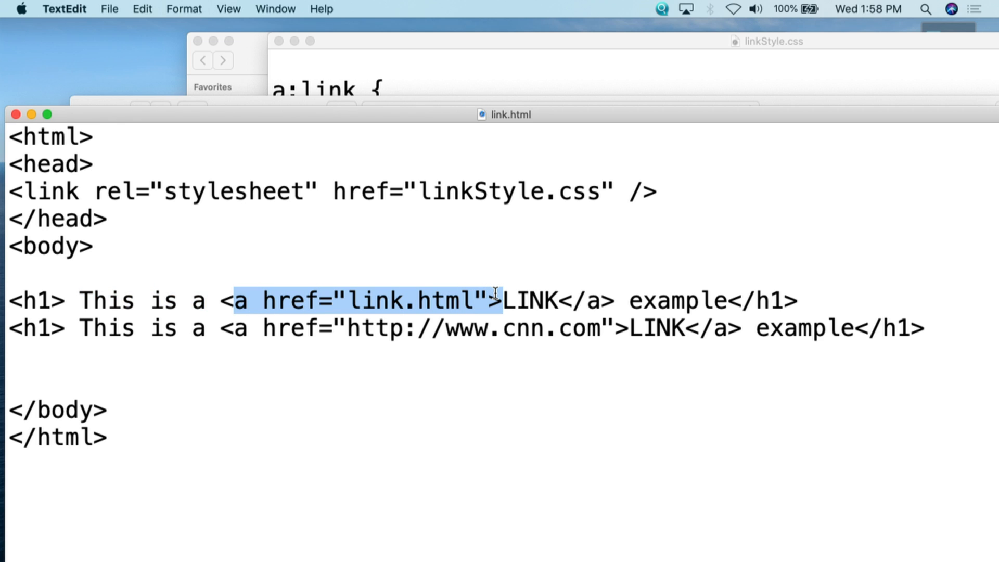
{"action": "double_click", "coordinate": [375, 300]}
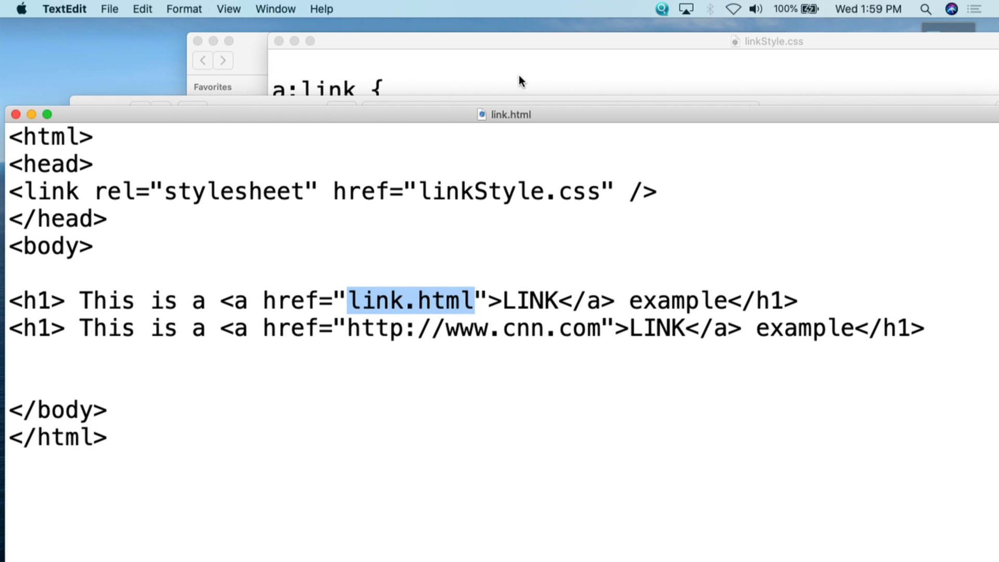
{"action": "double_click", "coordinate": [530, 300]}
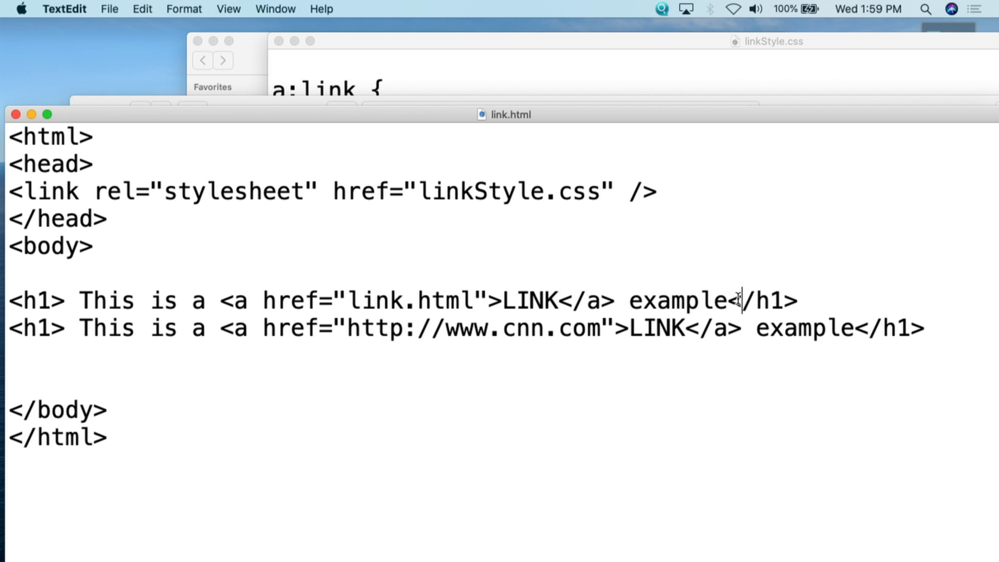
{"action": "double_click", "coordinate": [35, 327]}
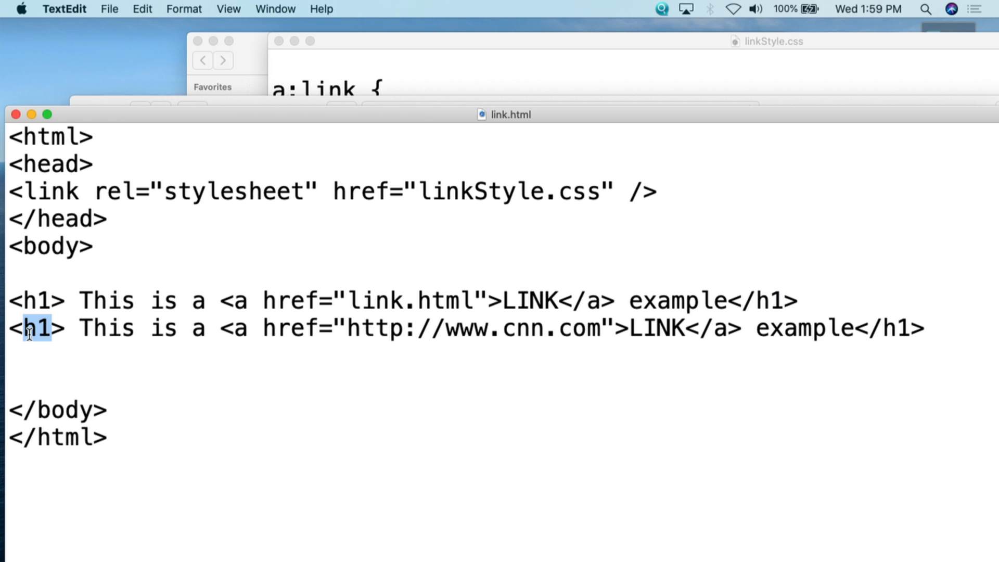
{"action": "left_click_drag", "start_coordinate": [80, 328], "coordinate": [192, 328]}
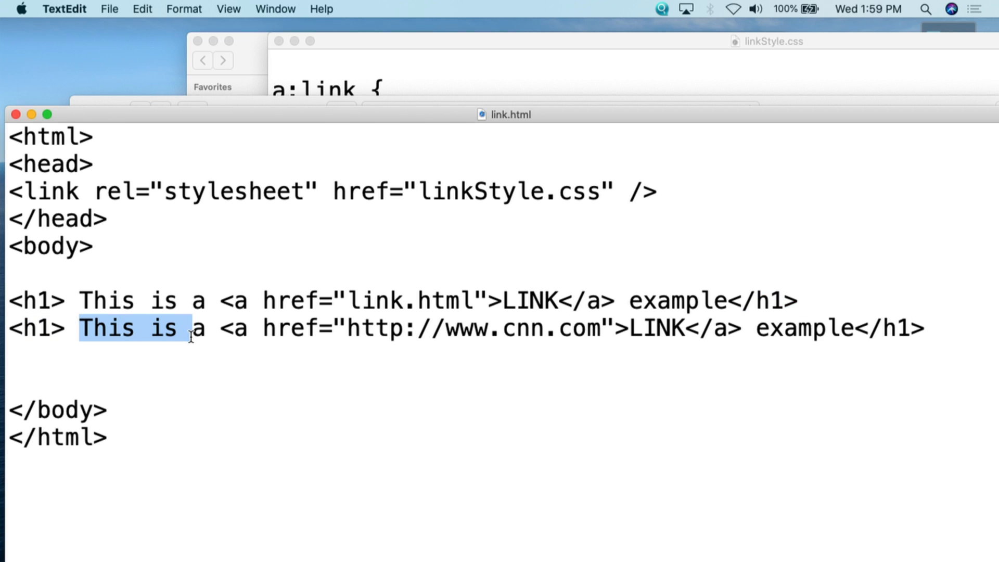
{"action": "mouse_move", "coordinate": [603, 331]}
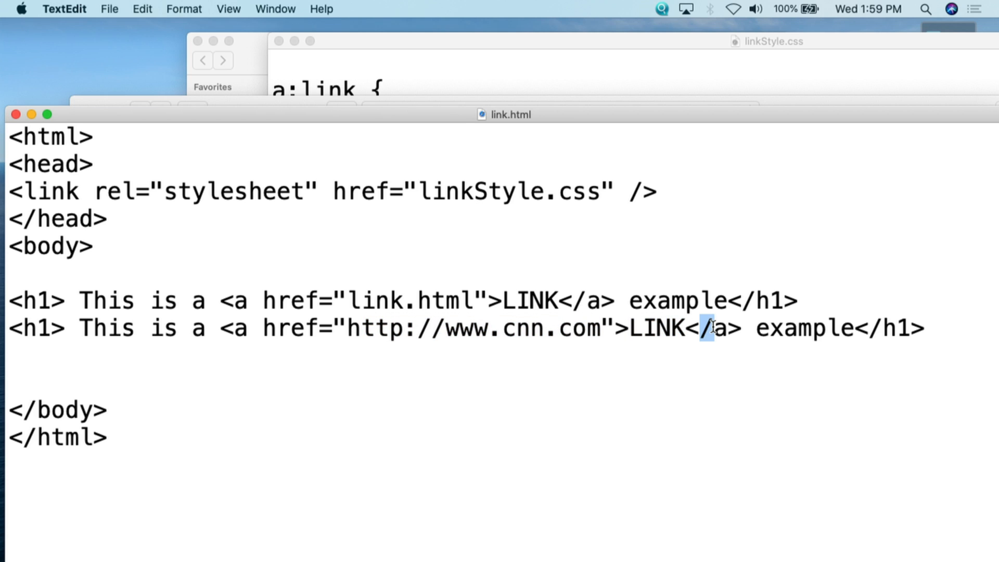
{"action": "double_click", "coordinate": [803, 328]}
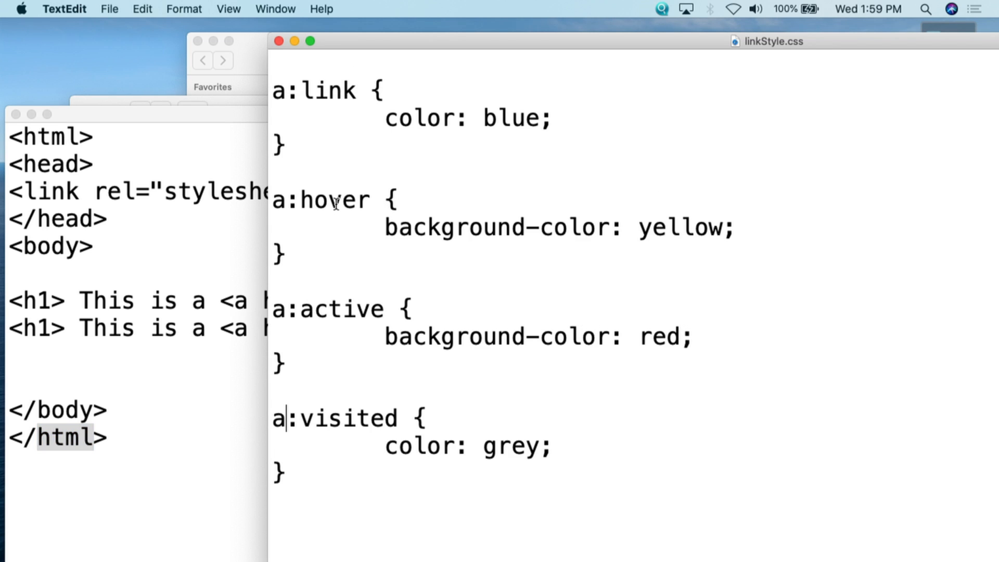
{"action": "mouse_move", "coordinate": [406, 241]}
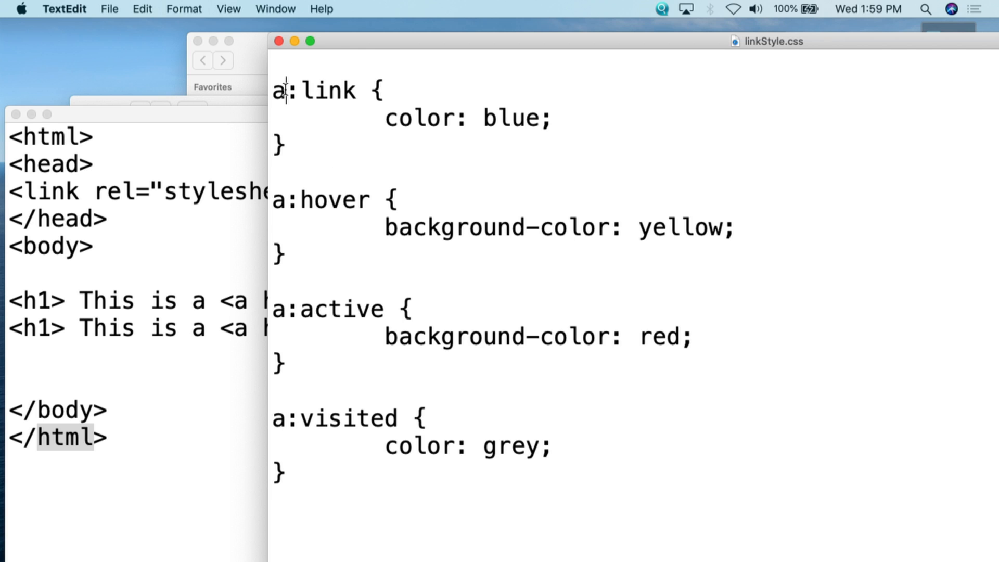
{"action": "double_click", "coordinate": [280, 91]}
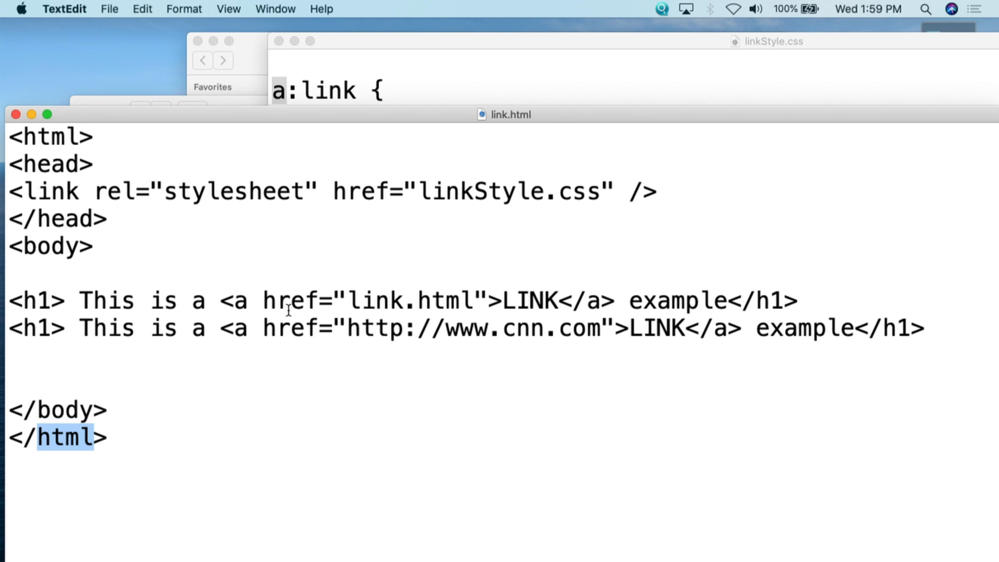
{"action": "mouse_move", "coordinate": [121, 319]}
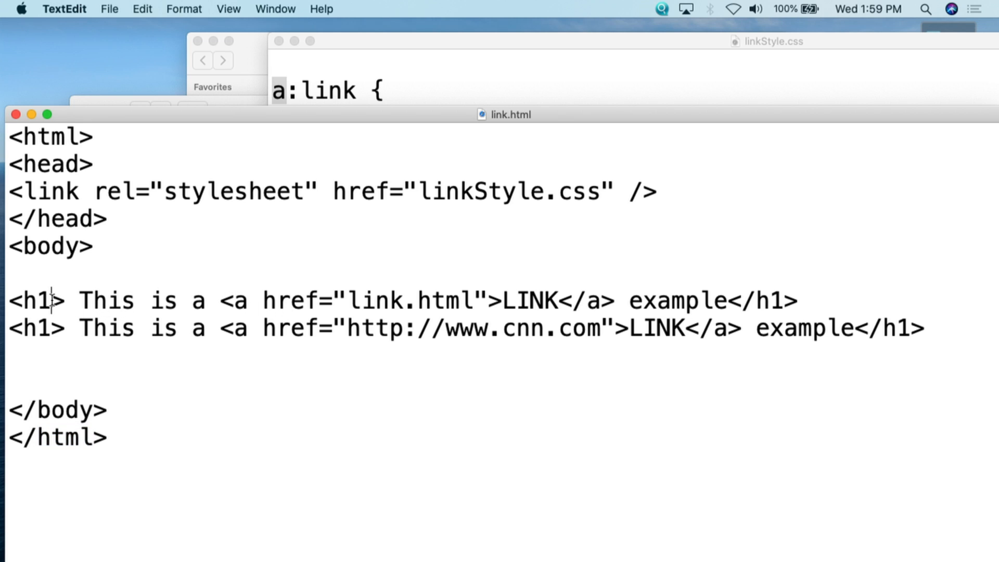
{"action": "double_click", "coordinate": [36, 328]}
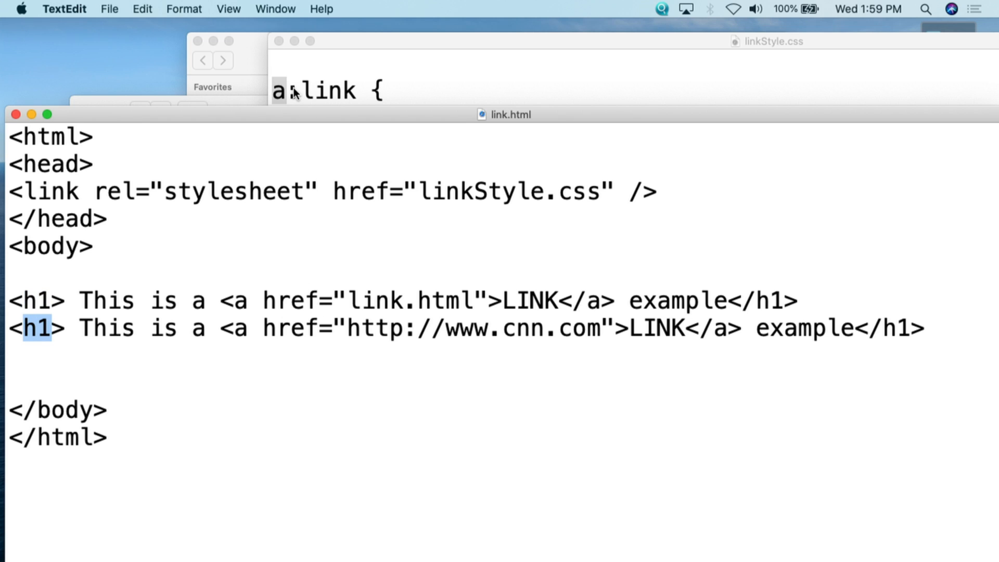
{"action": "double_click", "coordinate": [240, 300]}
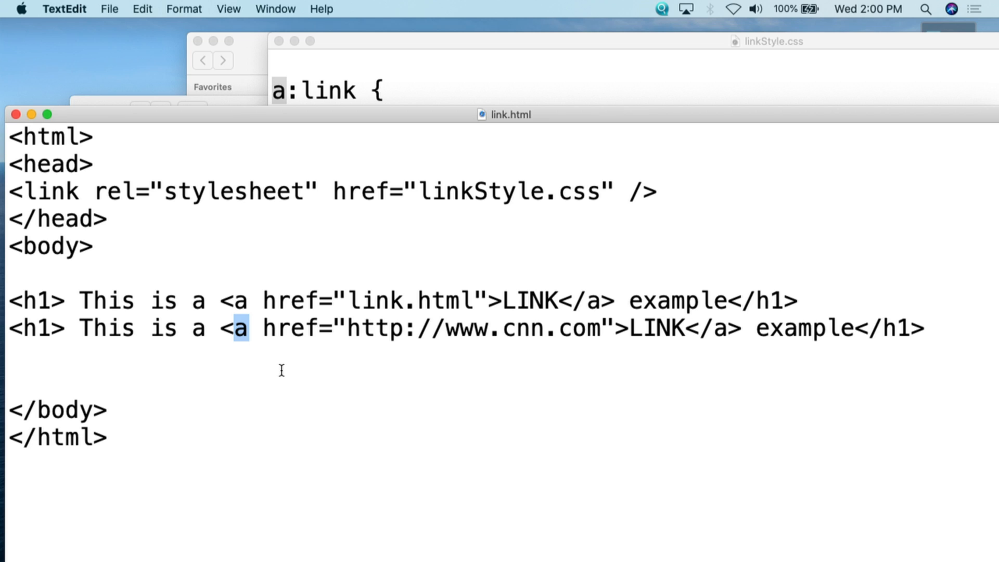
{"action": "mouse_move", "coordinate": [286, 356]}
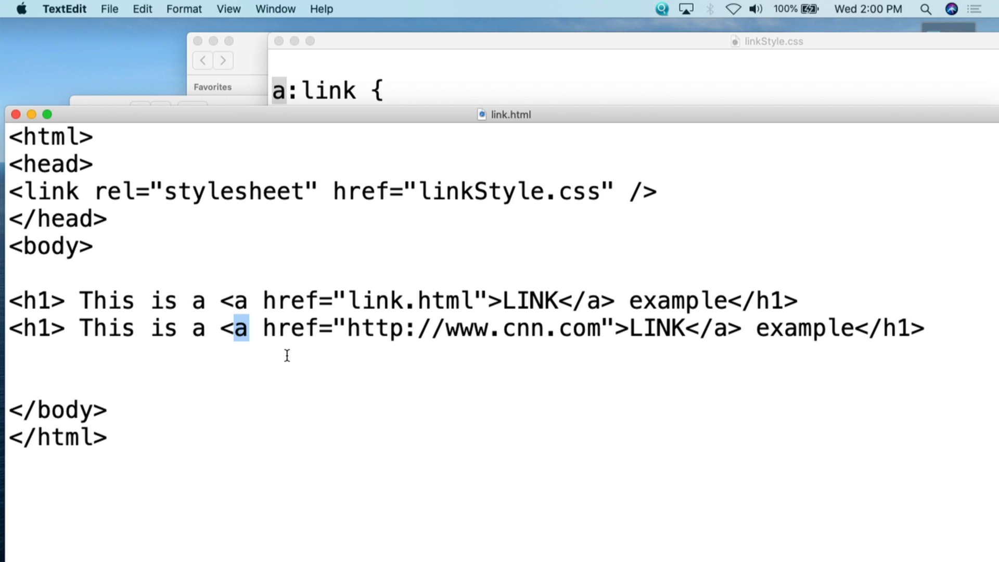
{"action": "double_click", "coordinate": [239, 301]}
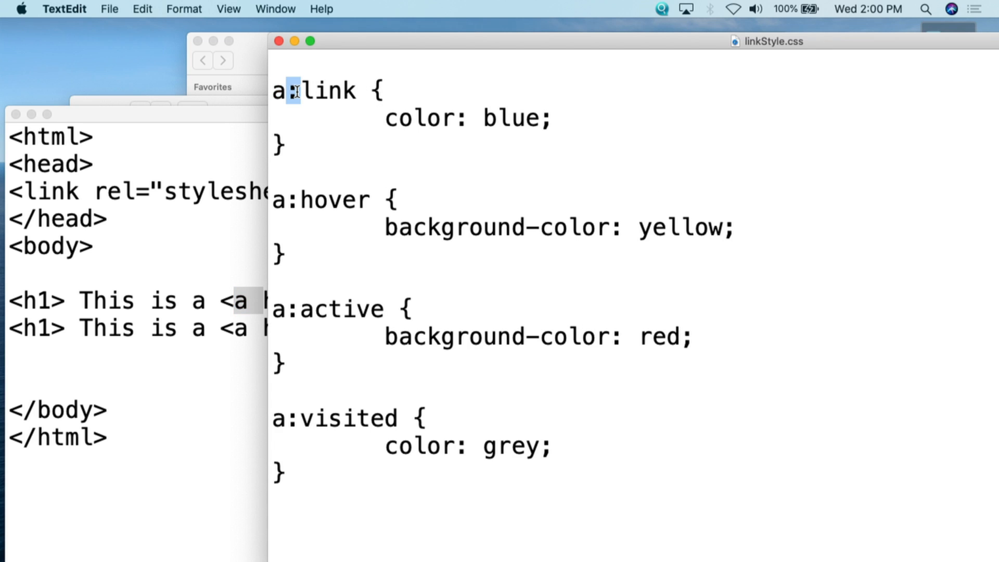
{"action": "double_click", "coordinate": [326, 91]}
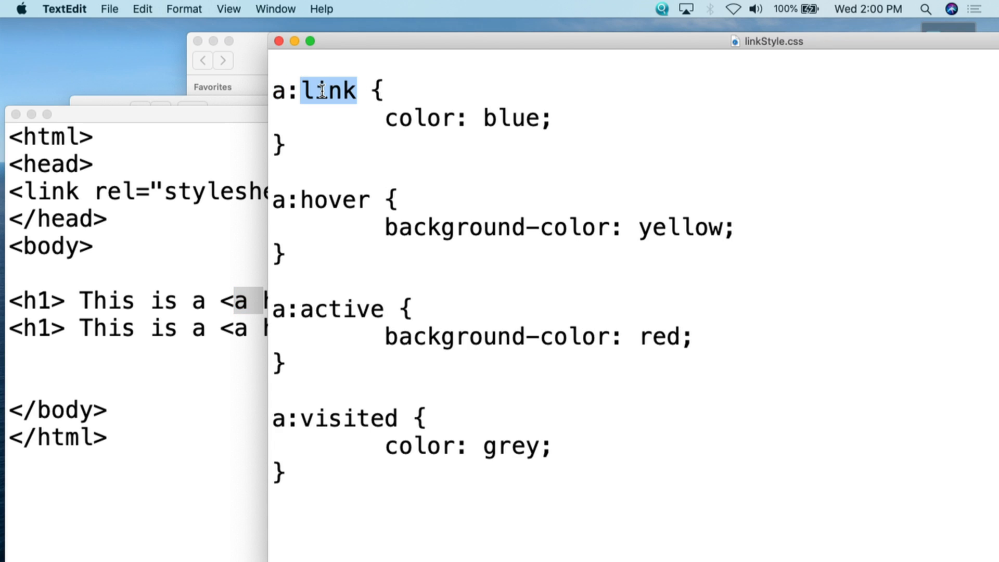
{"action": "double_click", "coordinate": [509, 117]}
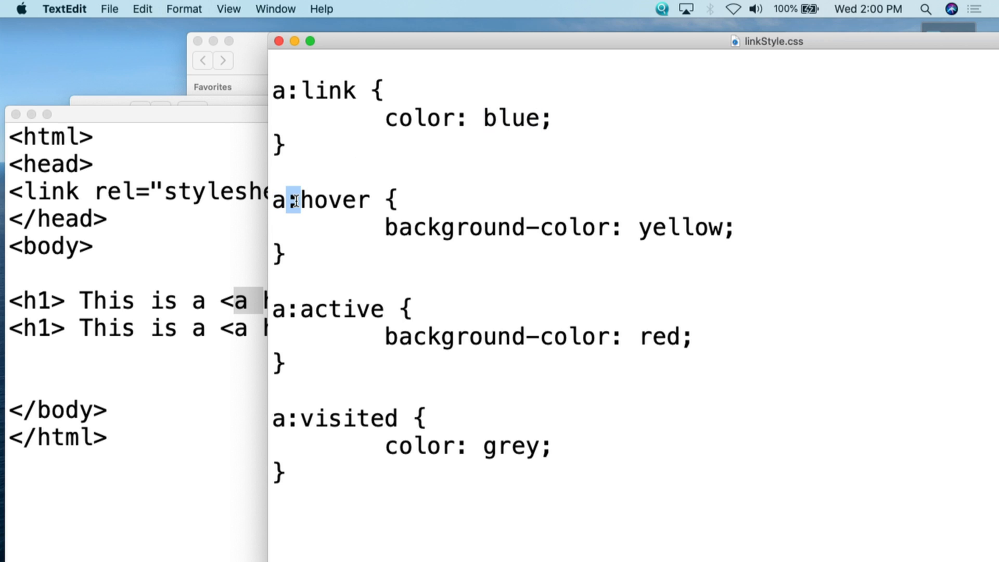
{"action": "left_click", "coordinate": [298, 91]}
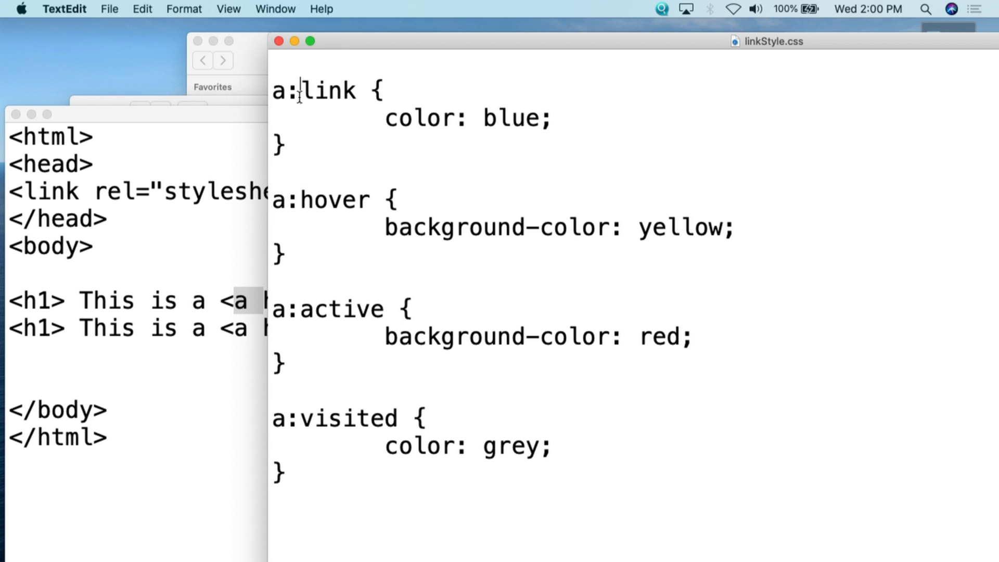
{"action": "double_click", "coordinate": [334, 200]}
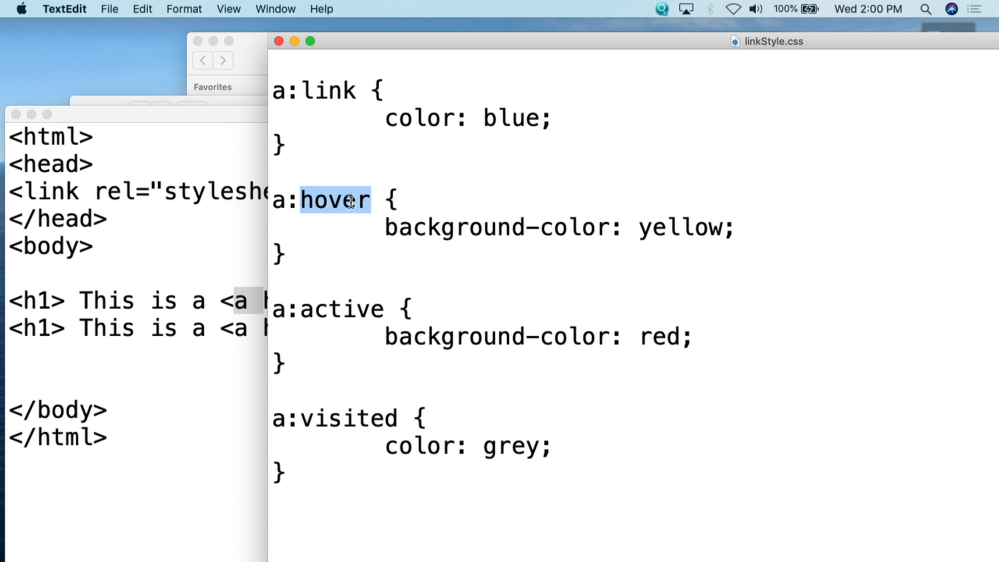
{"action": "triple_click", "coordinate": [558, 228]}
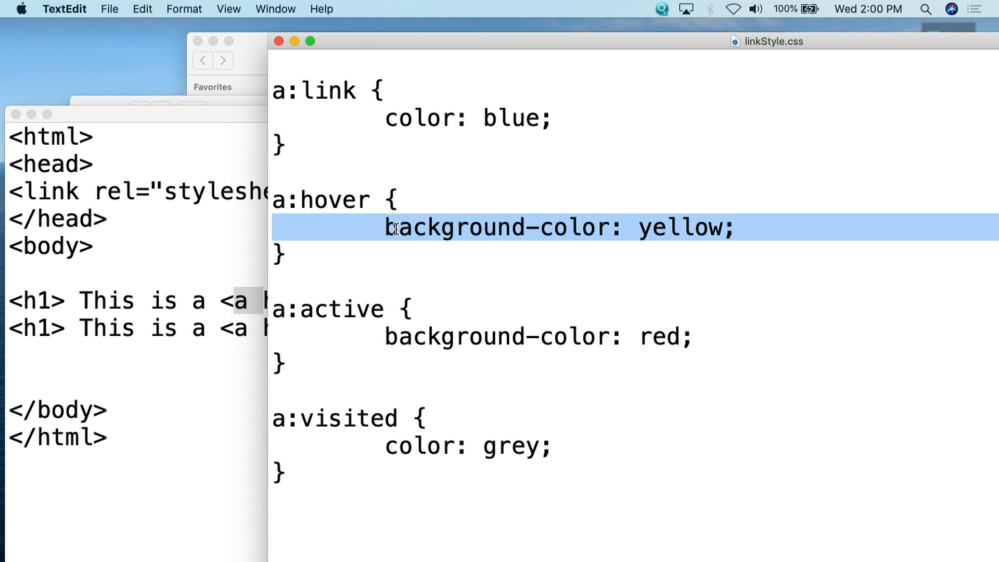
{"action": "mouse_move", "coordinate": [288, 317]}
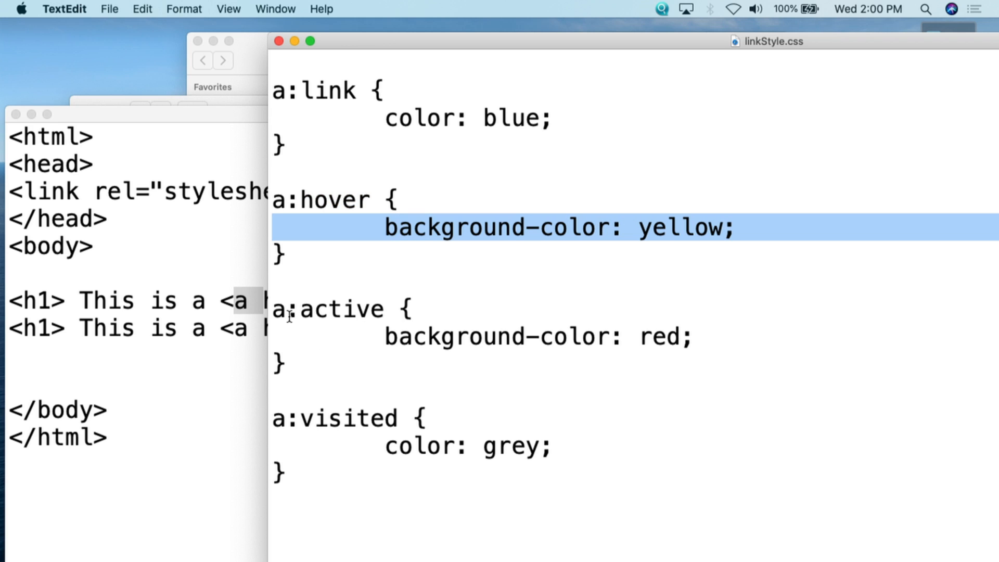
{"action": "double_click", "coordinate": [343, 310]}
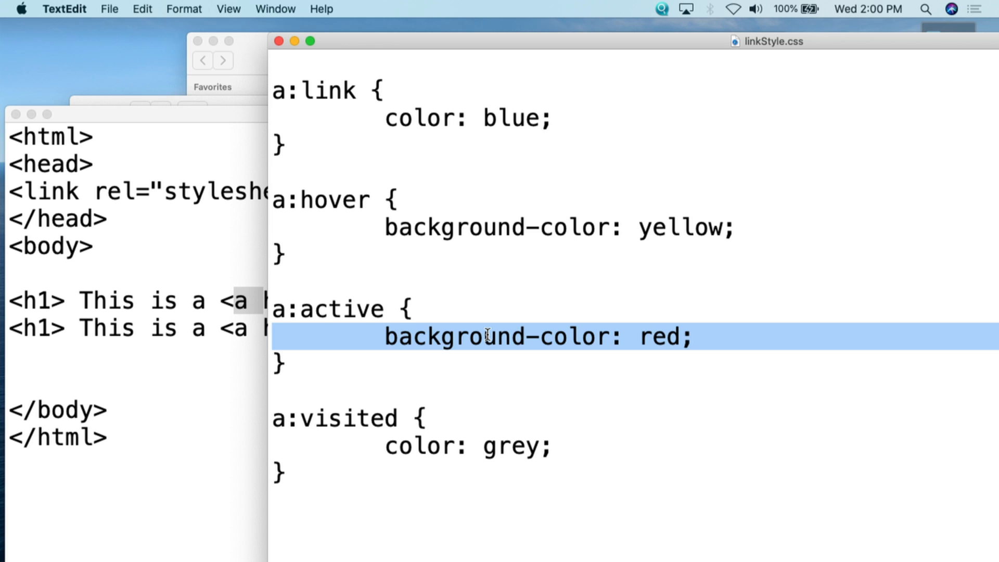
{"action": "double_click", "coordinate": [349, 419]}
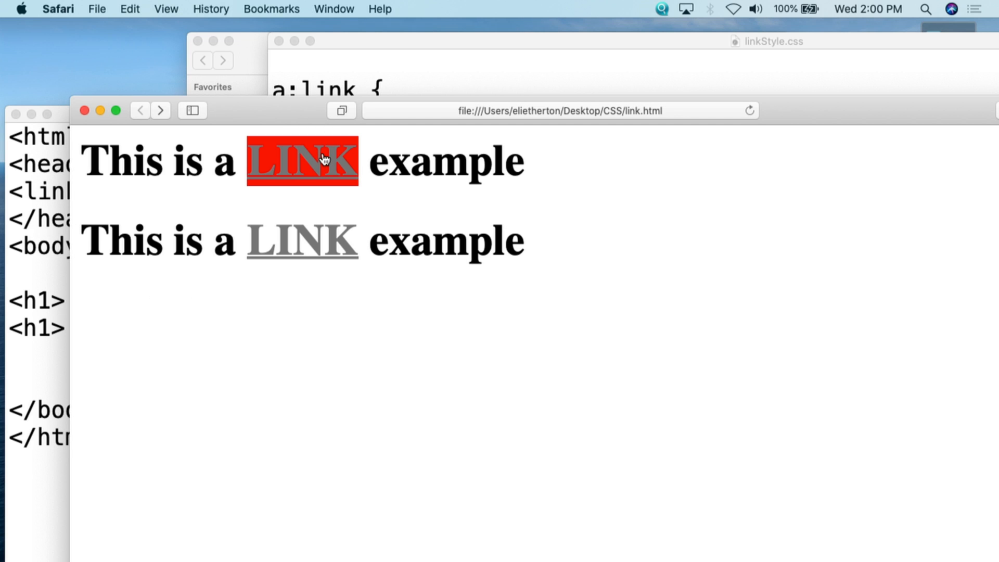
{"action": "mouse_move", "coordinate": [416, 180]}
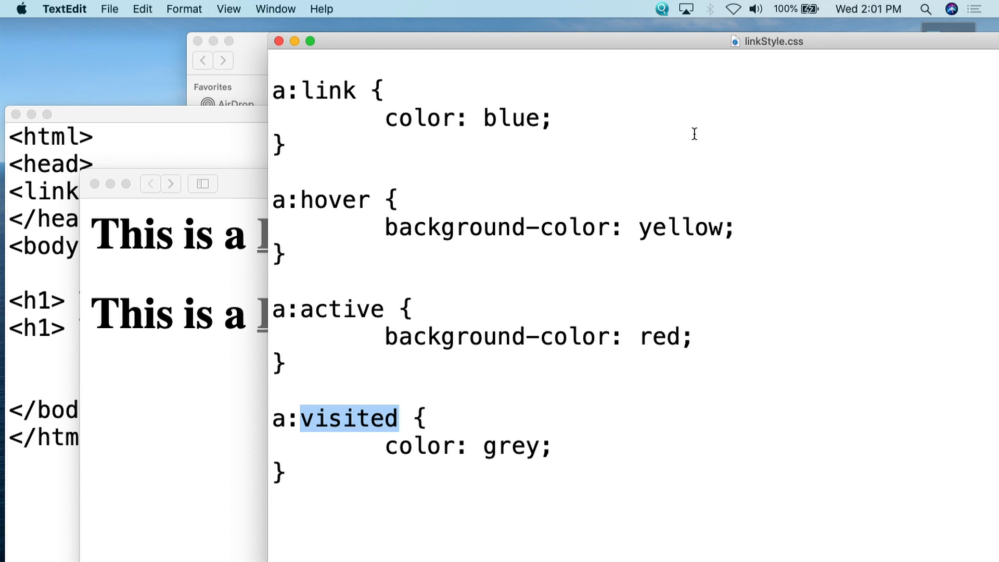
{"action": "mouse_move", "coordinate": [353, 84]}
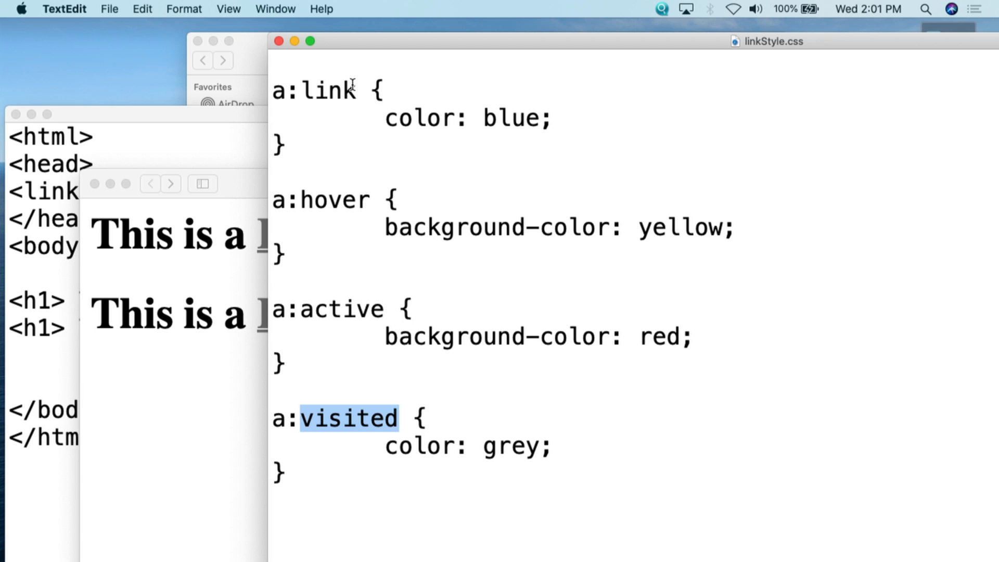
{"action": "double_click", "coordinate": [327, 89]}
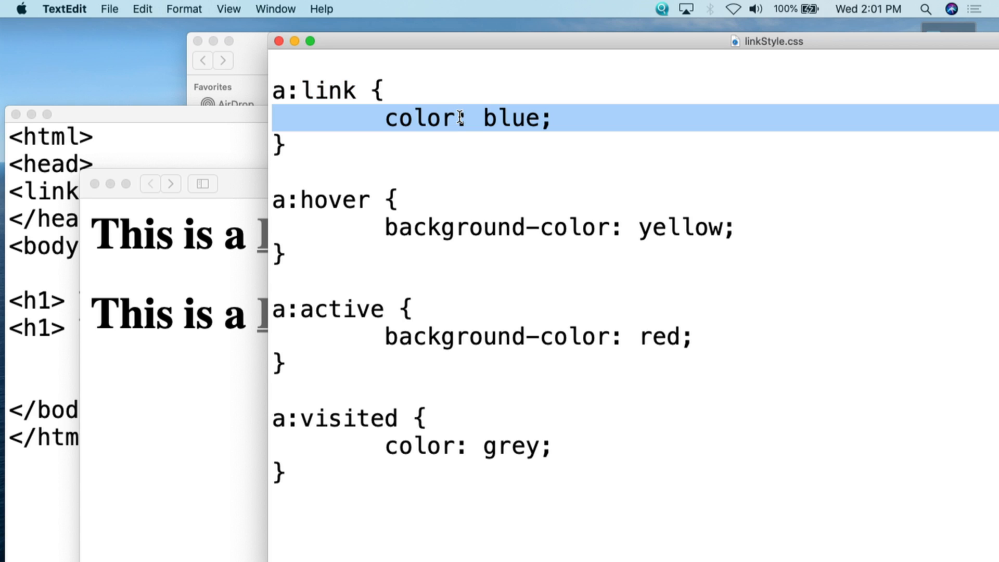
{"action": "double_click", "coordinate": [335, 200]}
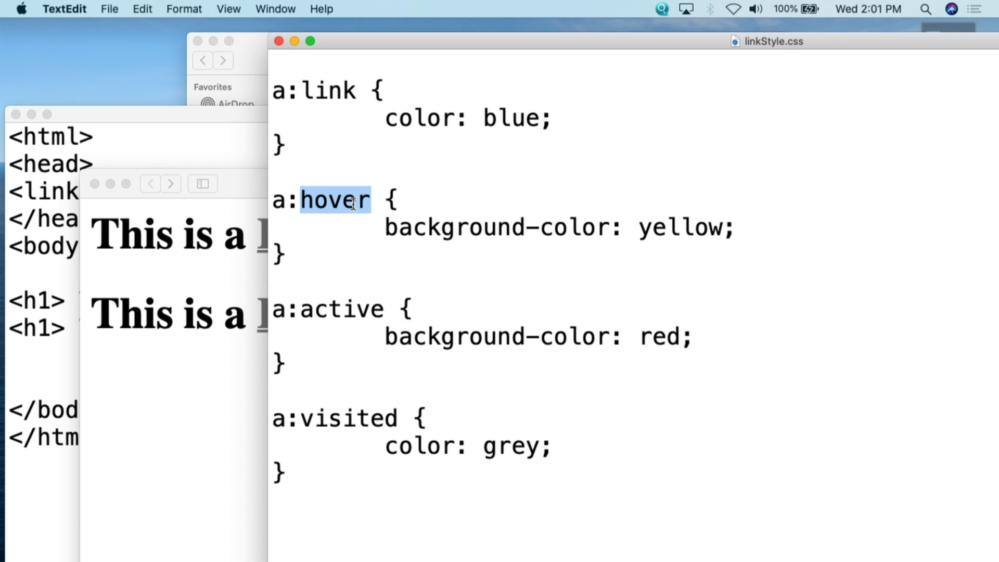
{"action": "mouse_move", "coordinate": [407, 227]}
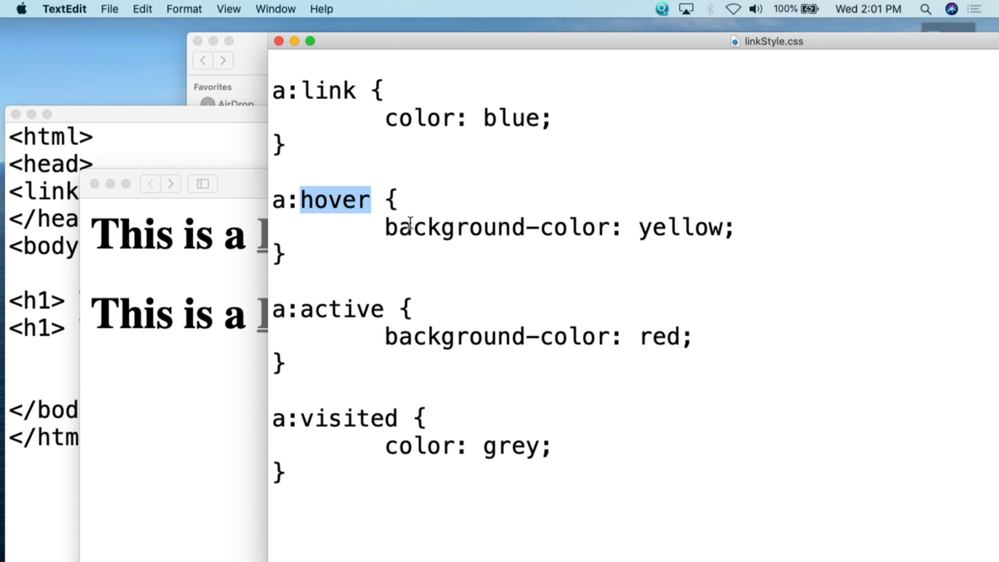
{"action": "double_click", "coordinate": [342, 309]}
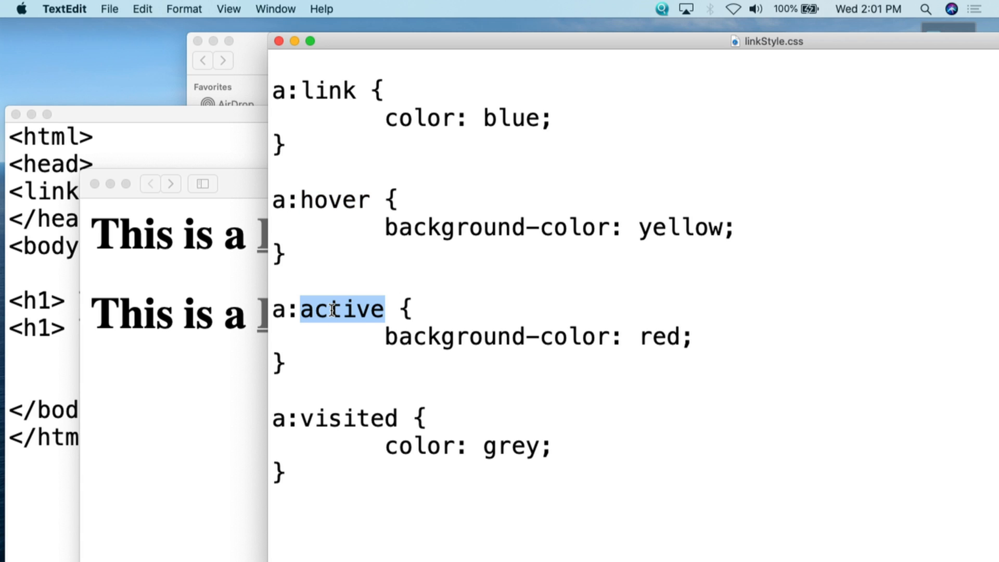
{"action": "mouse_move", "coordinate": [370, 312]}
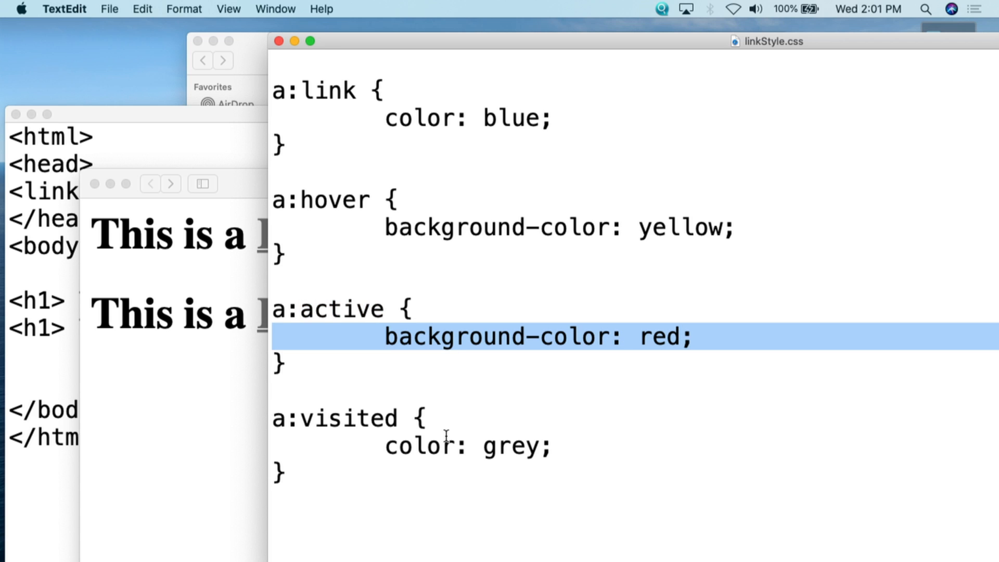
{"action": "double_click", "coordinate": [348, 419]}
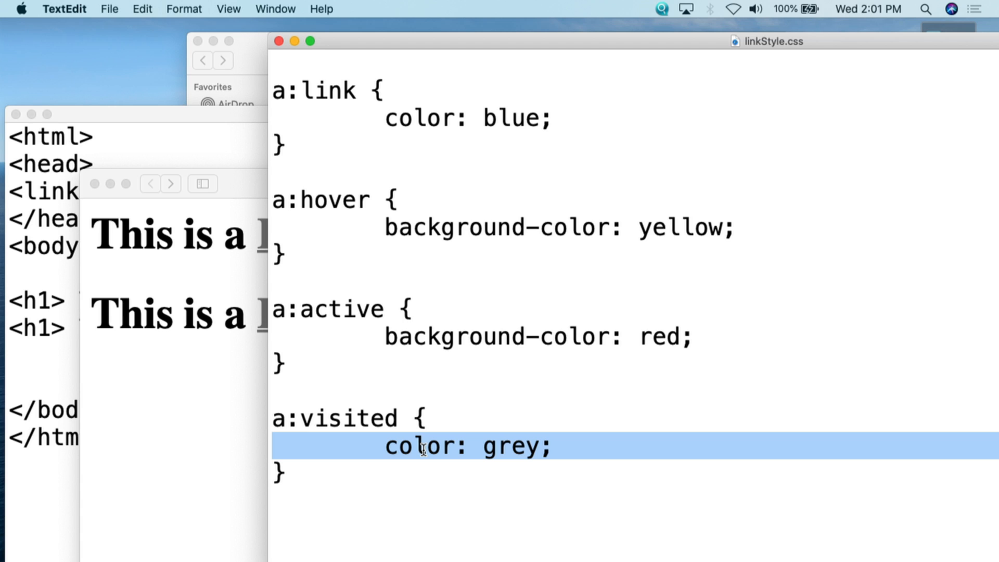
{"action": "mouse_move", "coordinate": [470, 332]}
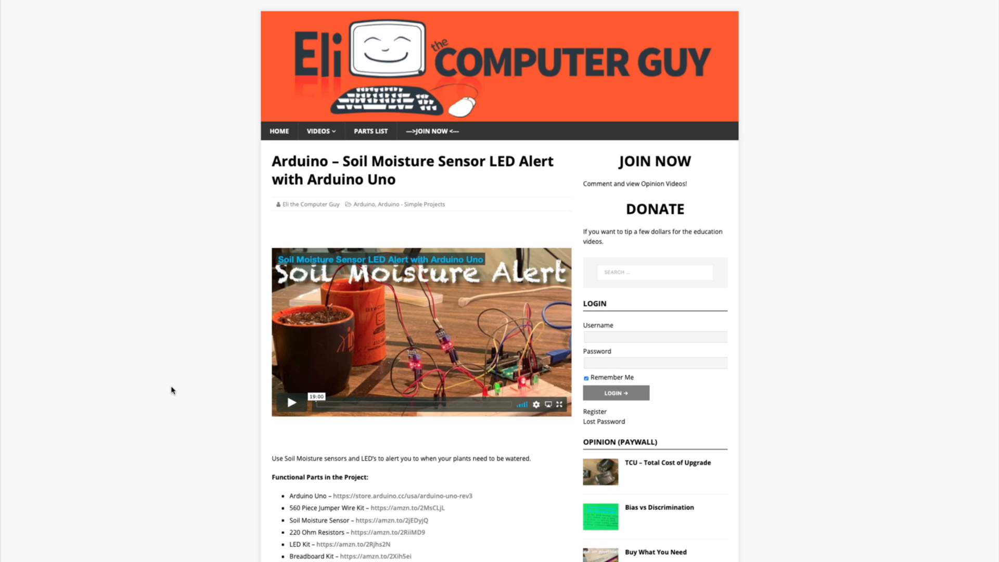
{"action": "mouse_move", "coordinate": [163, 405]}
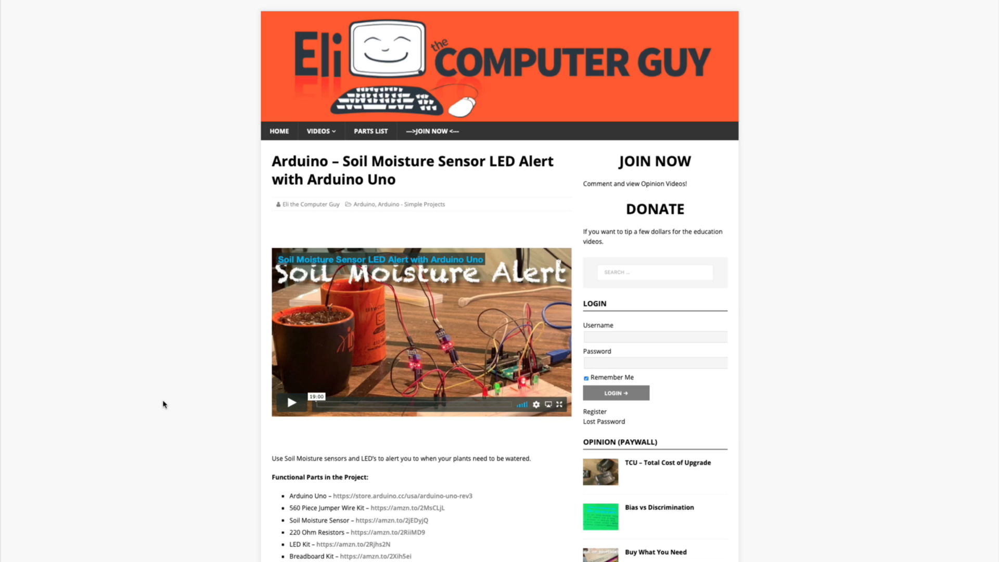
{"action": "mouse_move", "coordinate": [158, 403]}
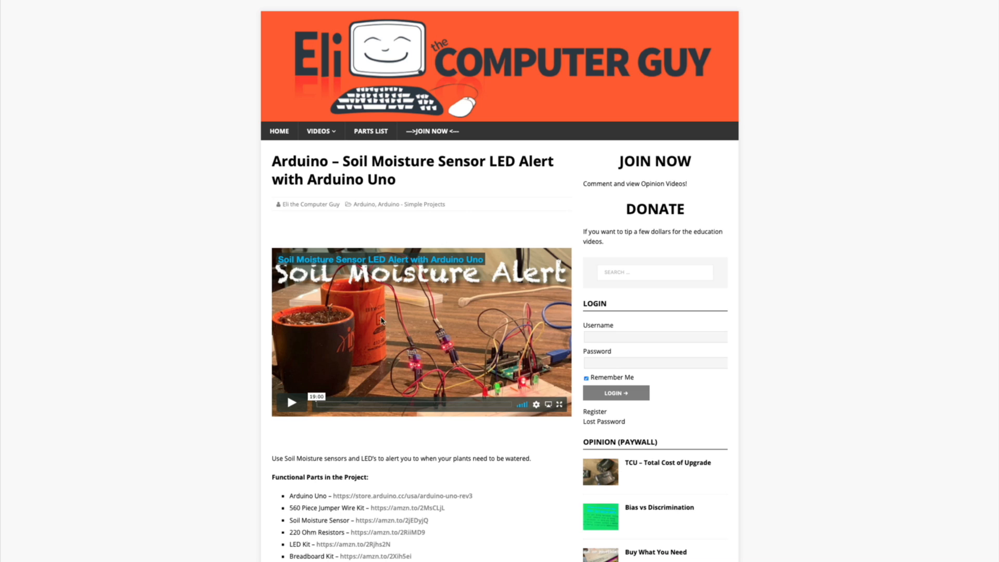
Step: Scroll down the Arduino soil moisture article and switch to the Membership Levels page
{"action": "scroll", "scroll_direction": "down", "scroll_amount": 3}
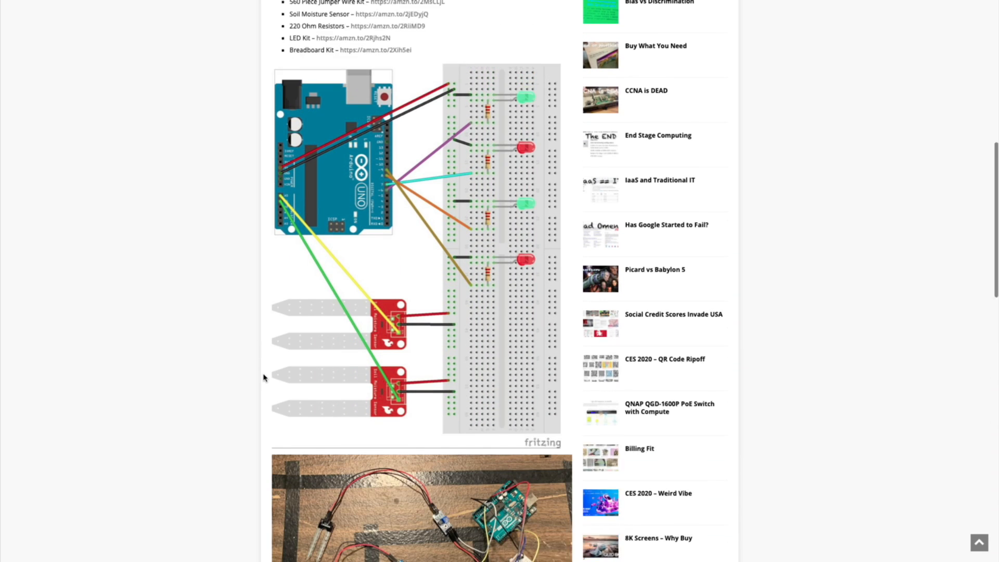
{"action": "scroll", "scroll_direction": "down", "scroll_amount": 3}
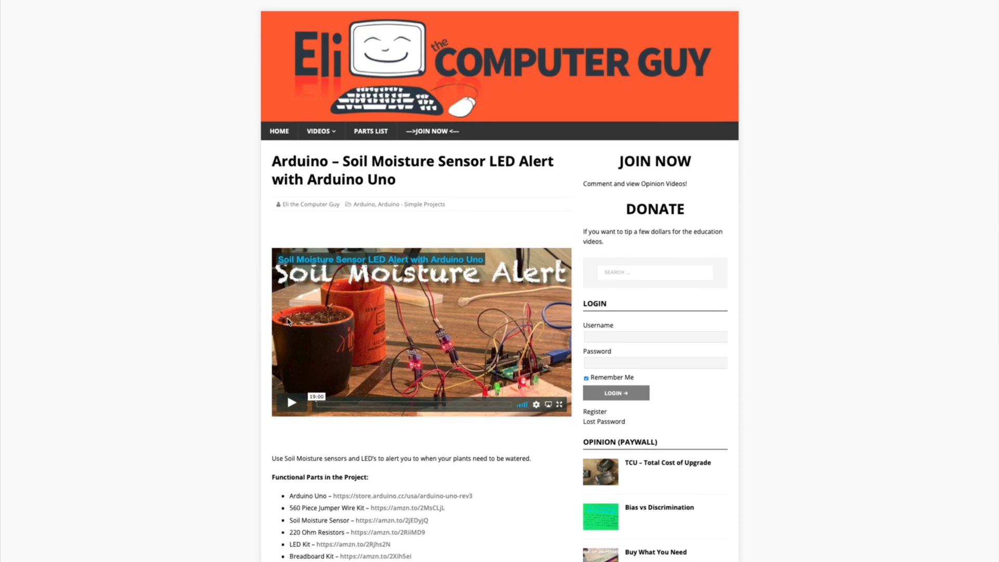
{"action": "scroll", "scroll_direction": "down", "scroll_amount": 3}
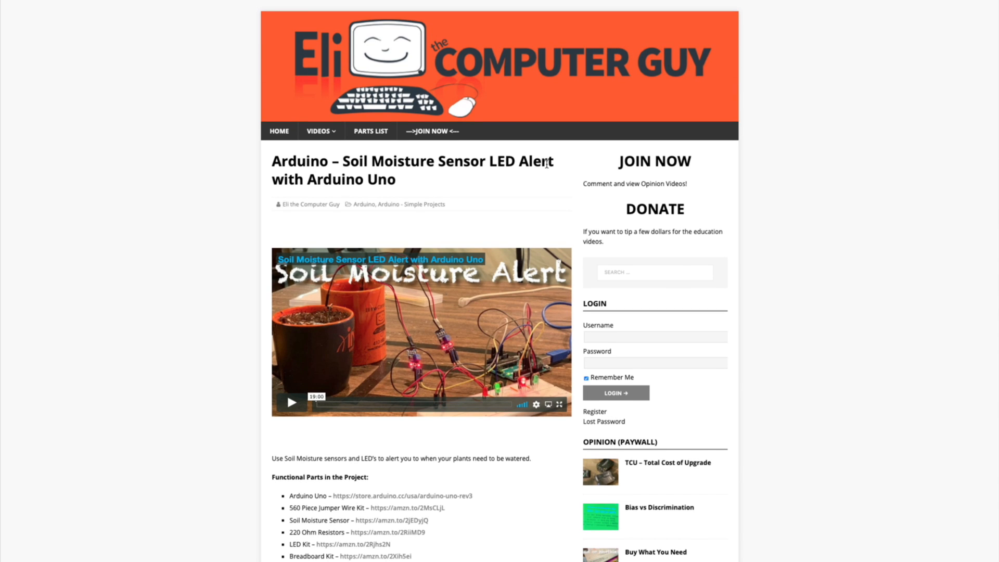
{"action": "left_click", "coordinate": [433, 131]}
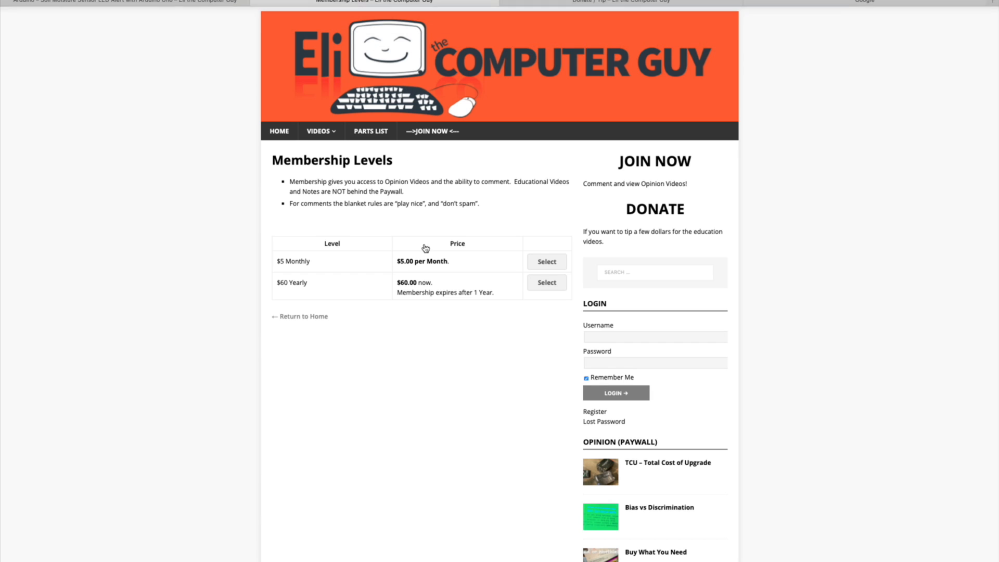
{"action": "mouse_move", "coordinate": [475, 416]}
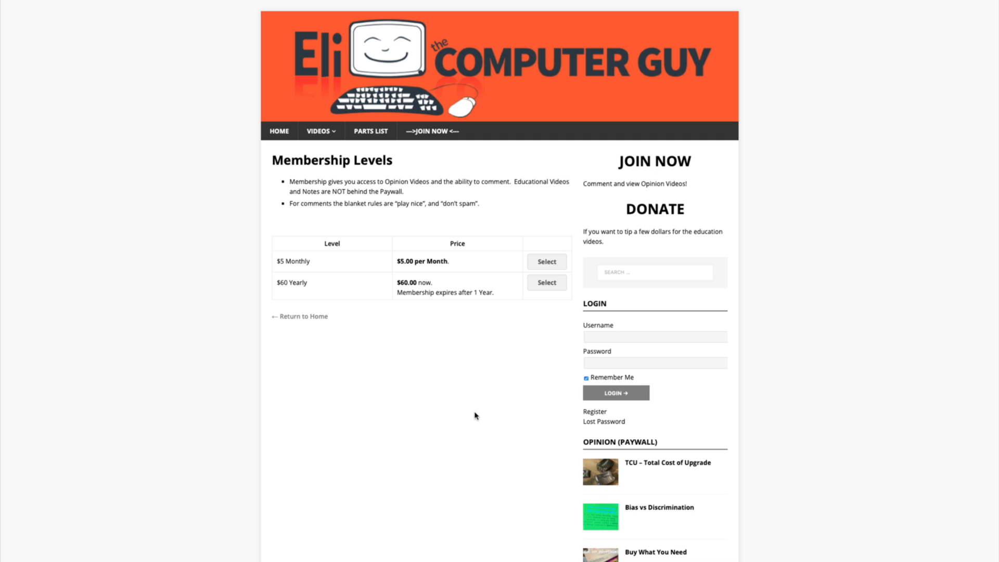
{"action": "mouse_move", "coordinate": [478, 424]}
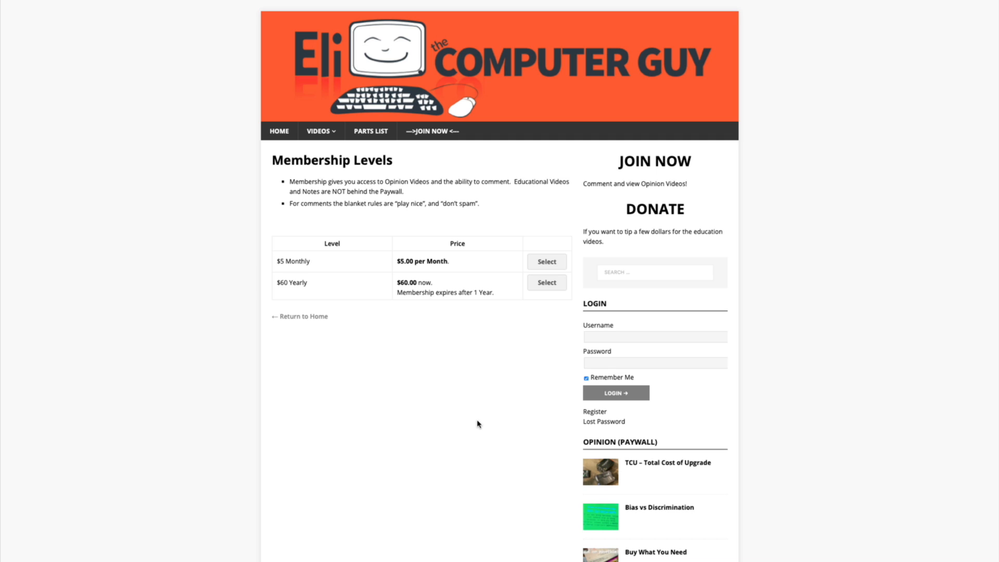
{"action": "mouse_move", "coordinate": [541, 42]}
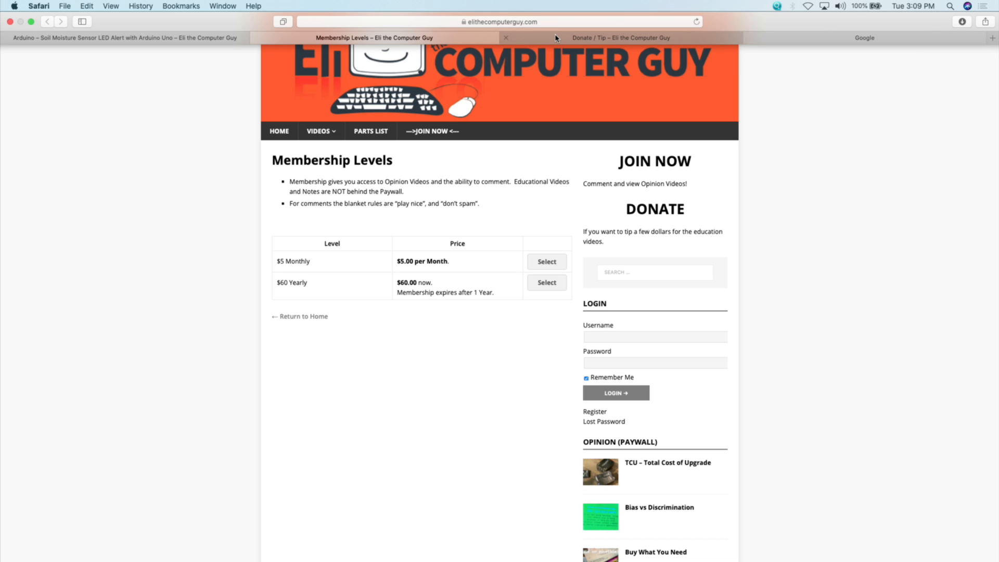
{"action": "left_click", "coordinate": [619, 37]}
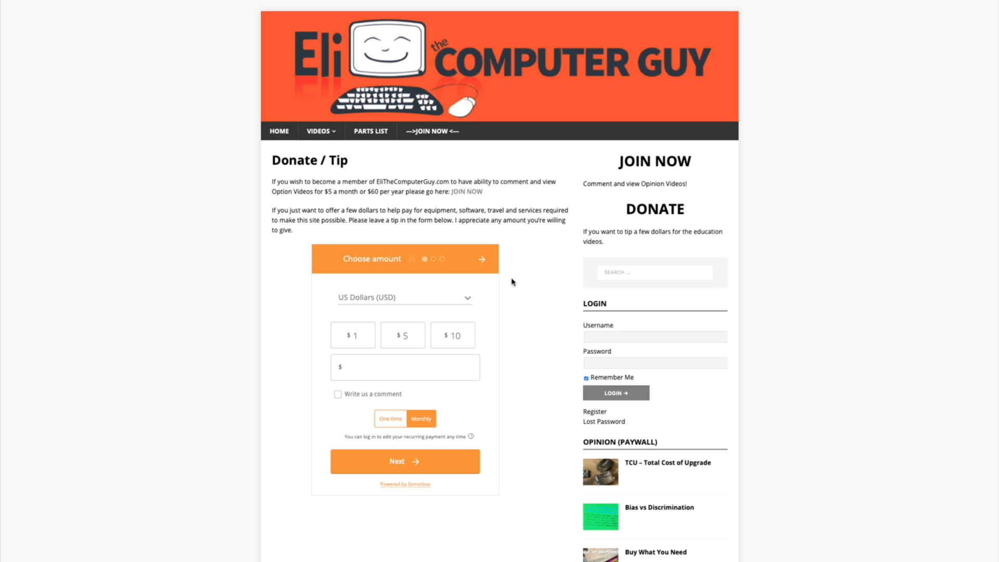
{"action": "mouse_move", "coordinate": [524, 180]}
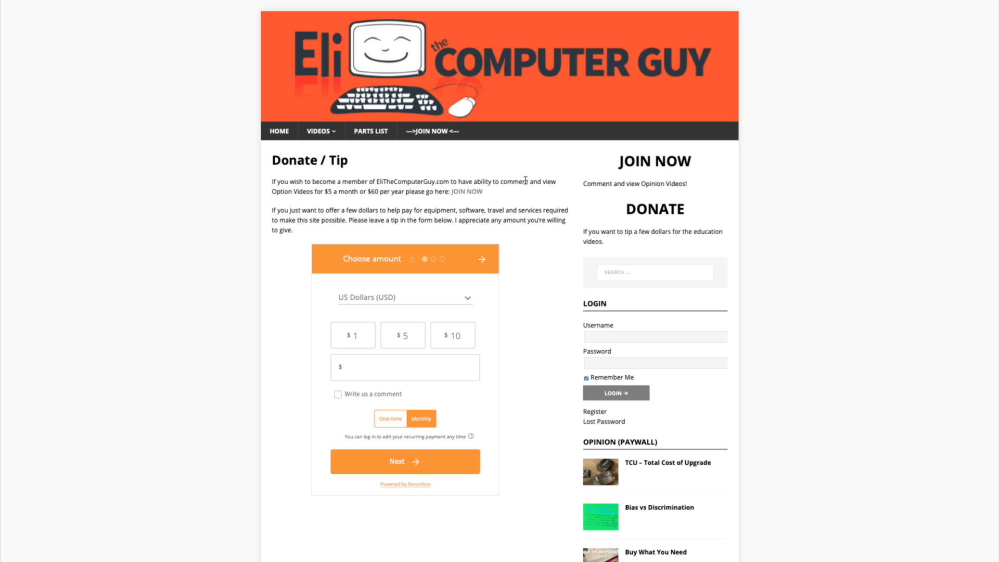
{"action": "mouse_move", "coordinate": [541, 301]}
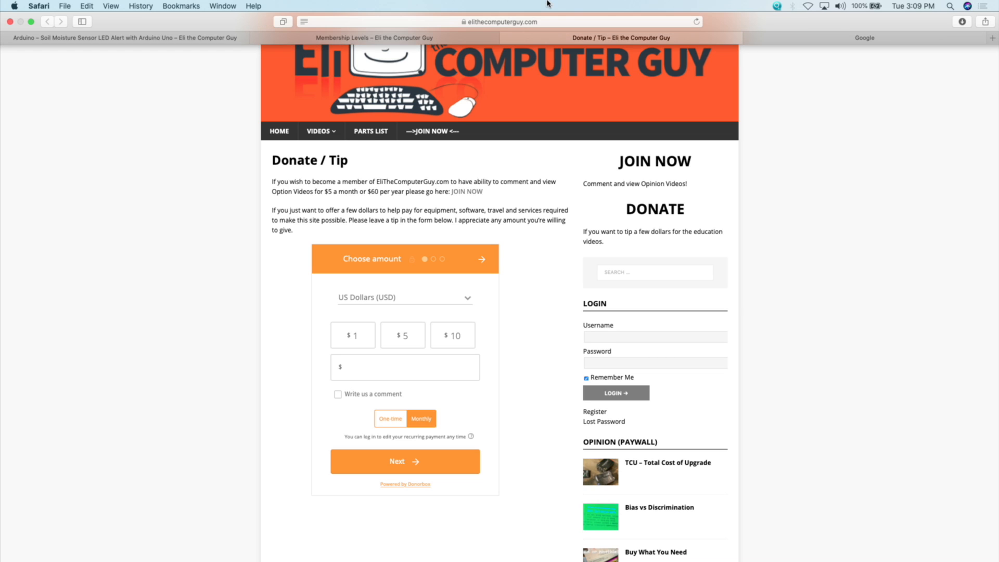
{"action": "left_click", "coordinate": [374, 37]}
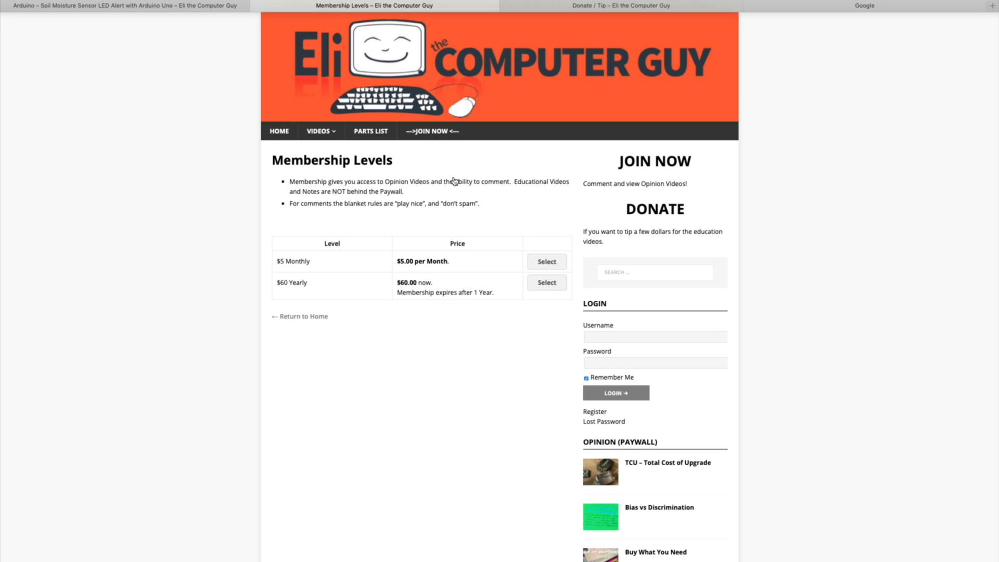
{"action": "mouse_move", "coordinate": [412, 425]}
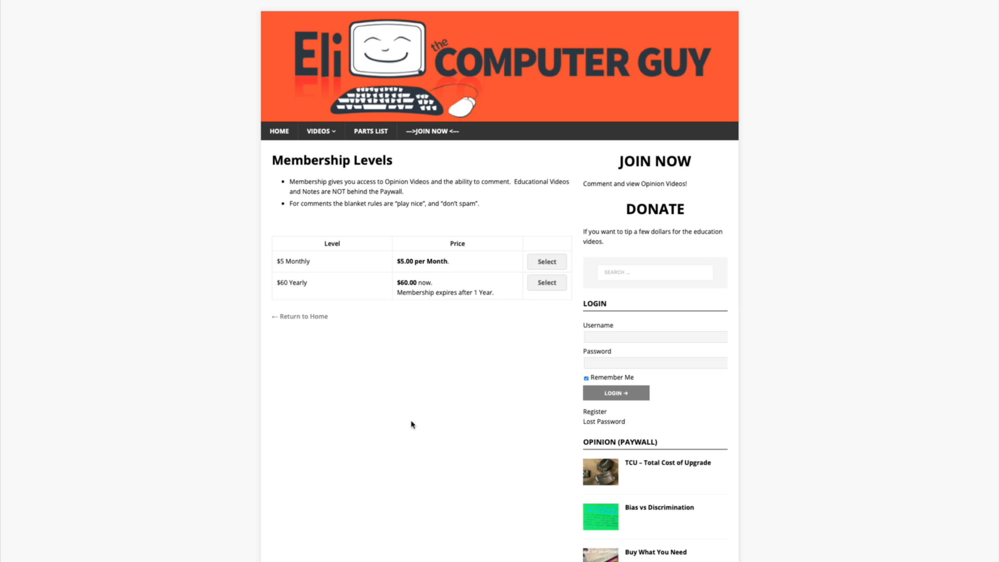
{"action": "mouse_move", "coordinate": [428, 421]}
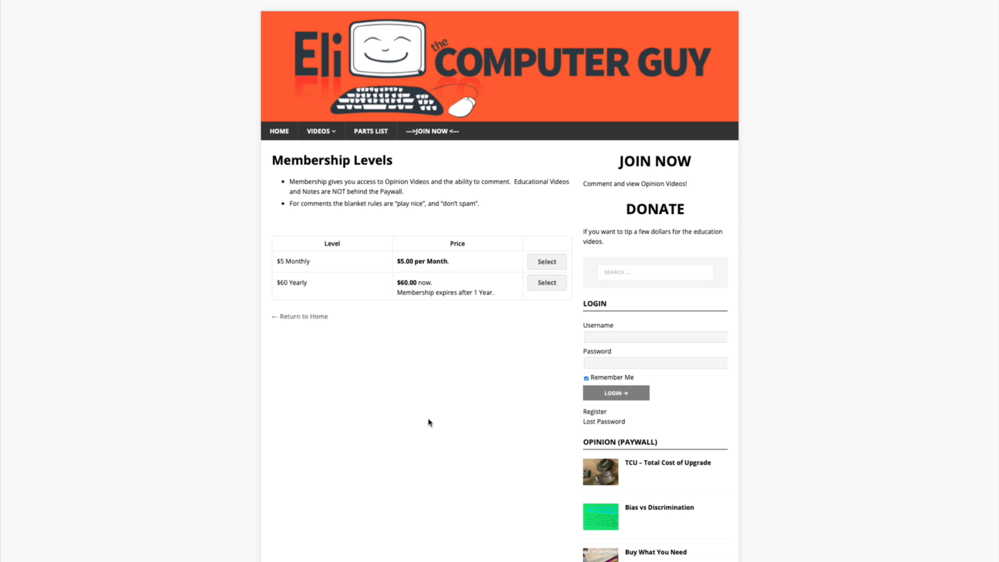